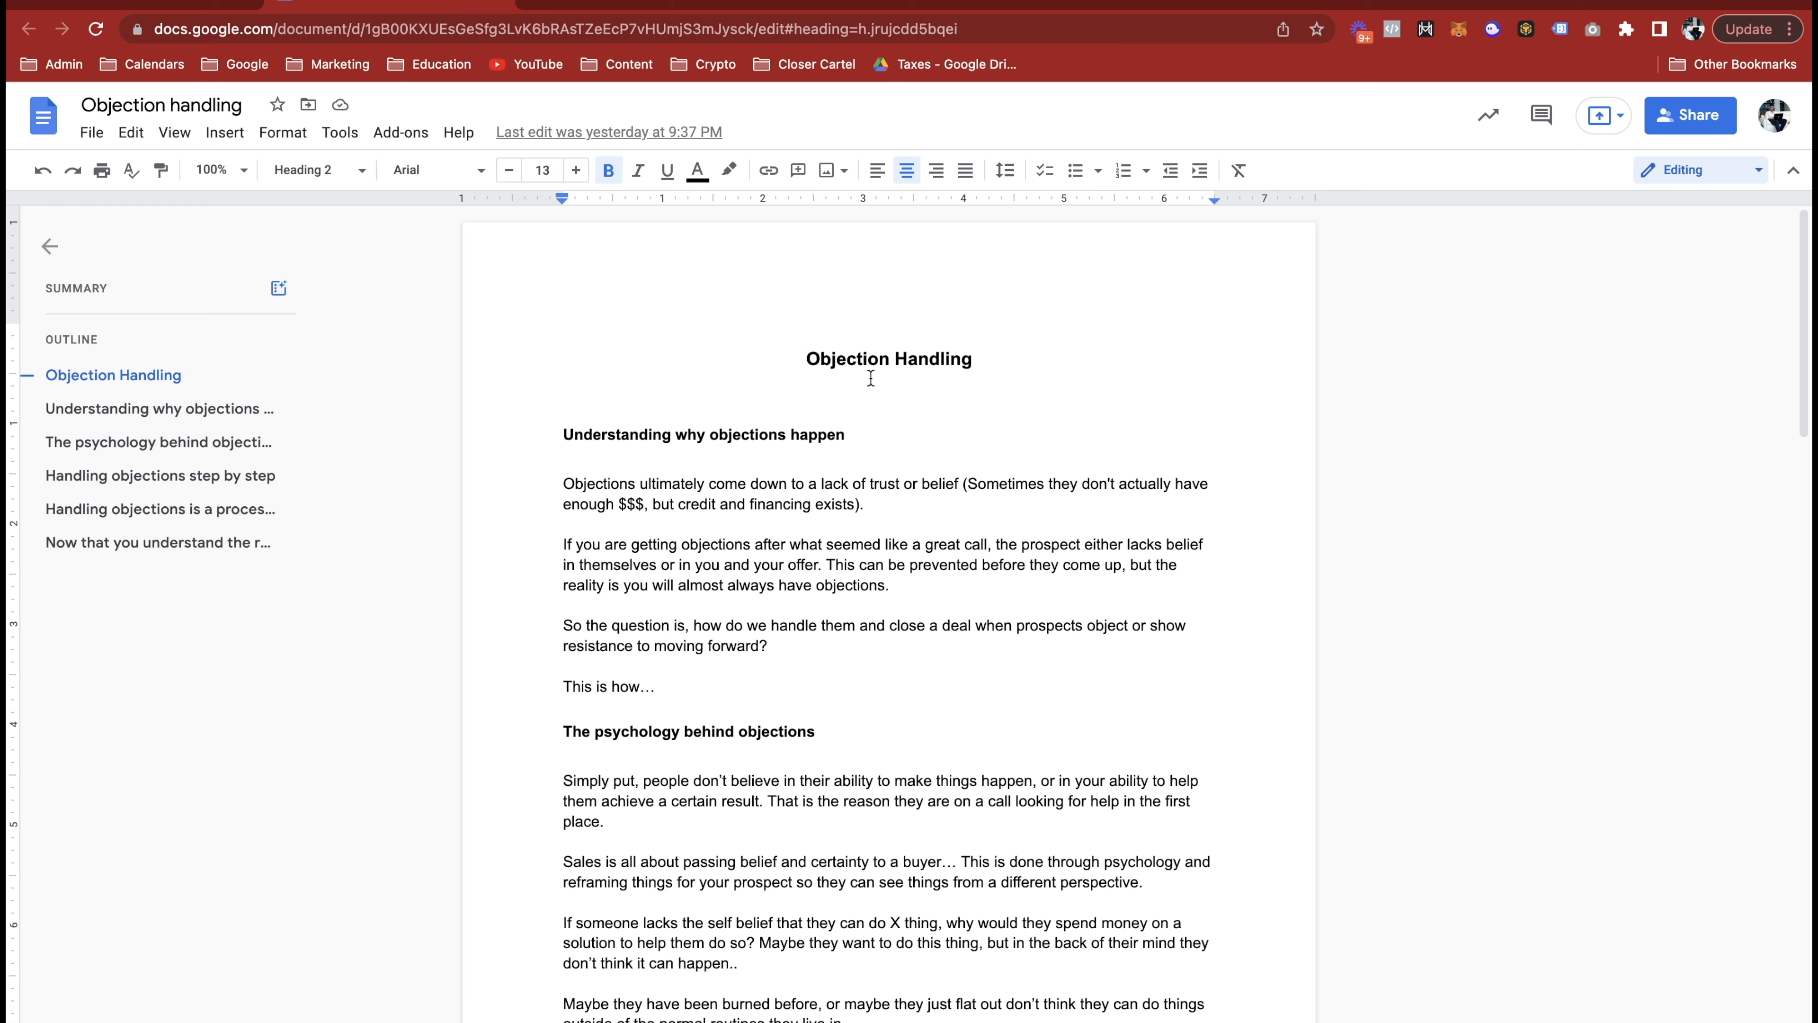
mouse_move(278, 288)
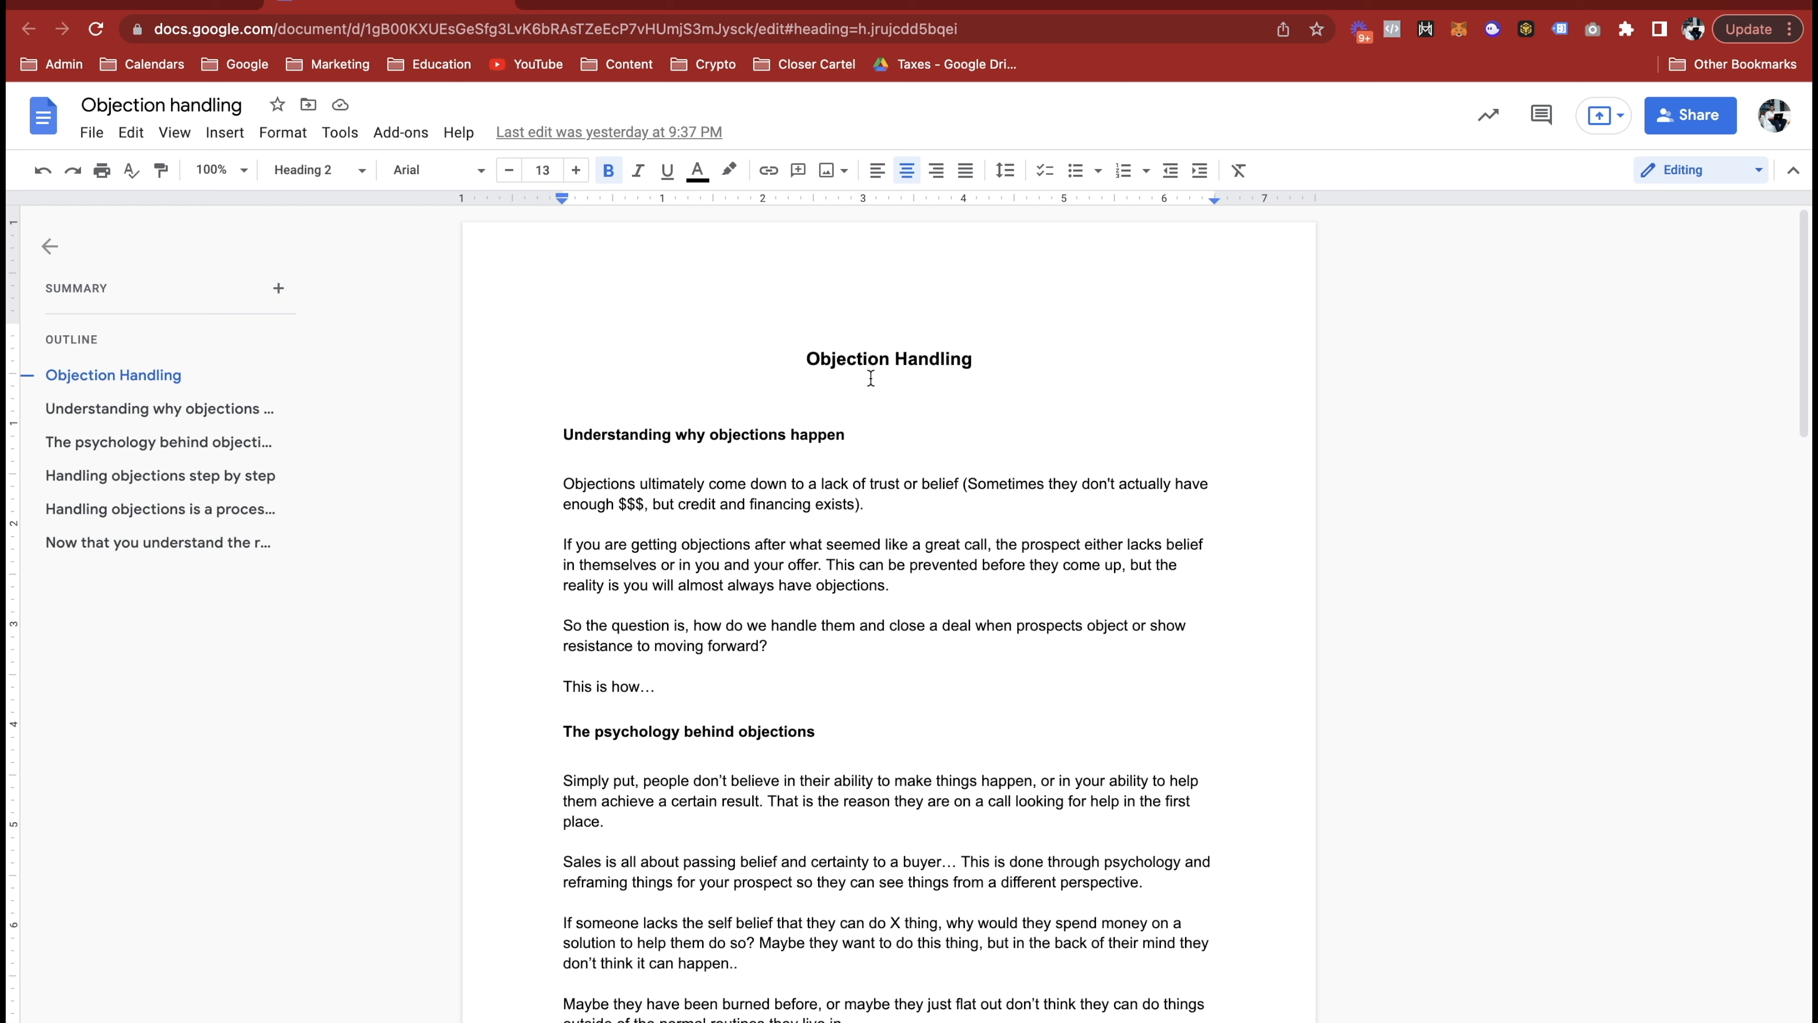
mouse_move(278, 288)
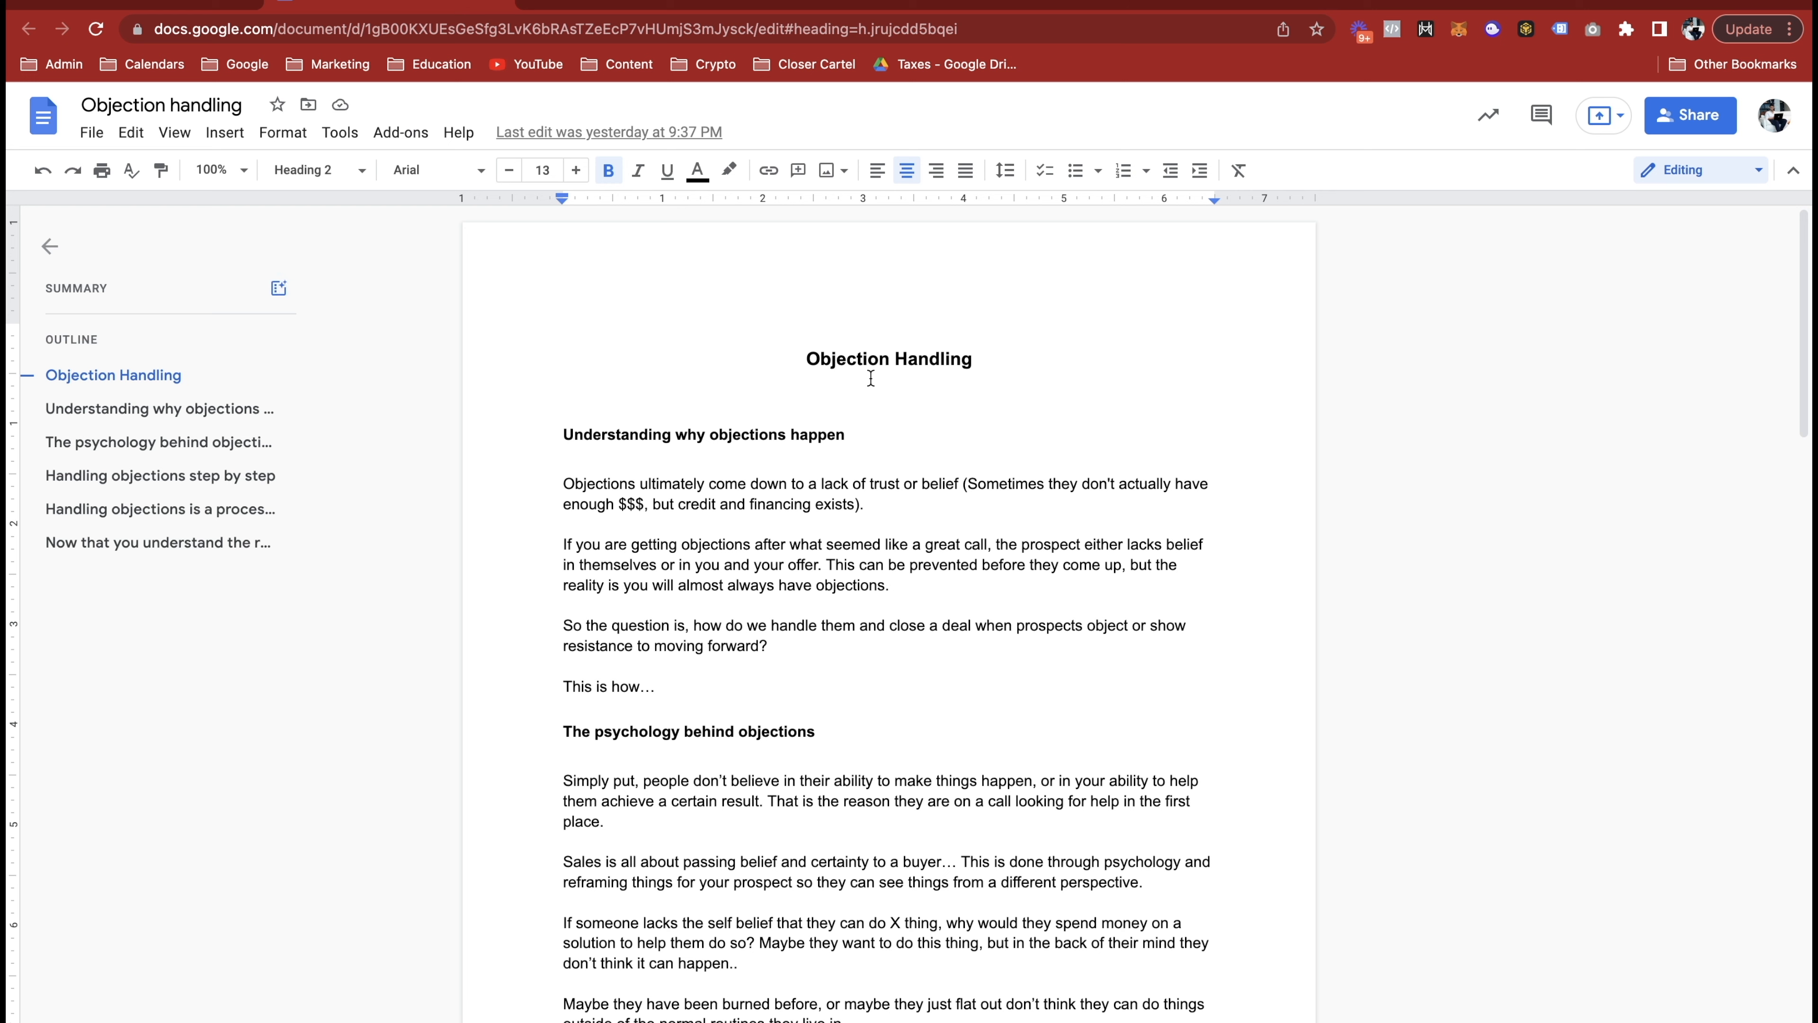
mouse_move(279, 287)
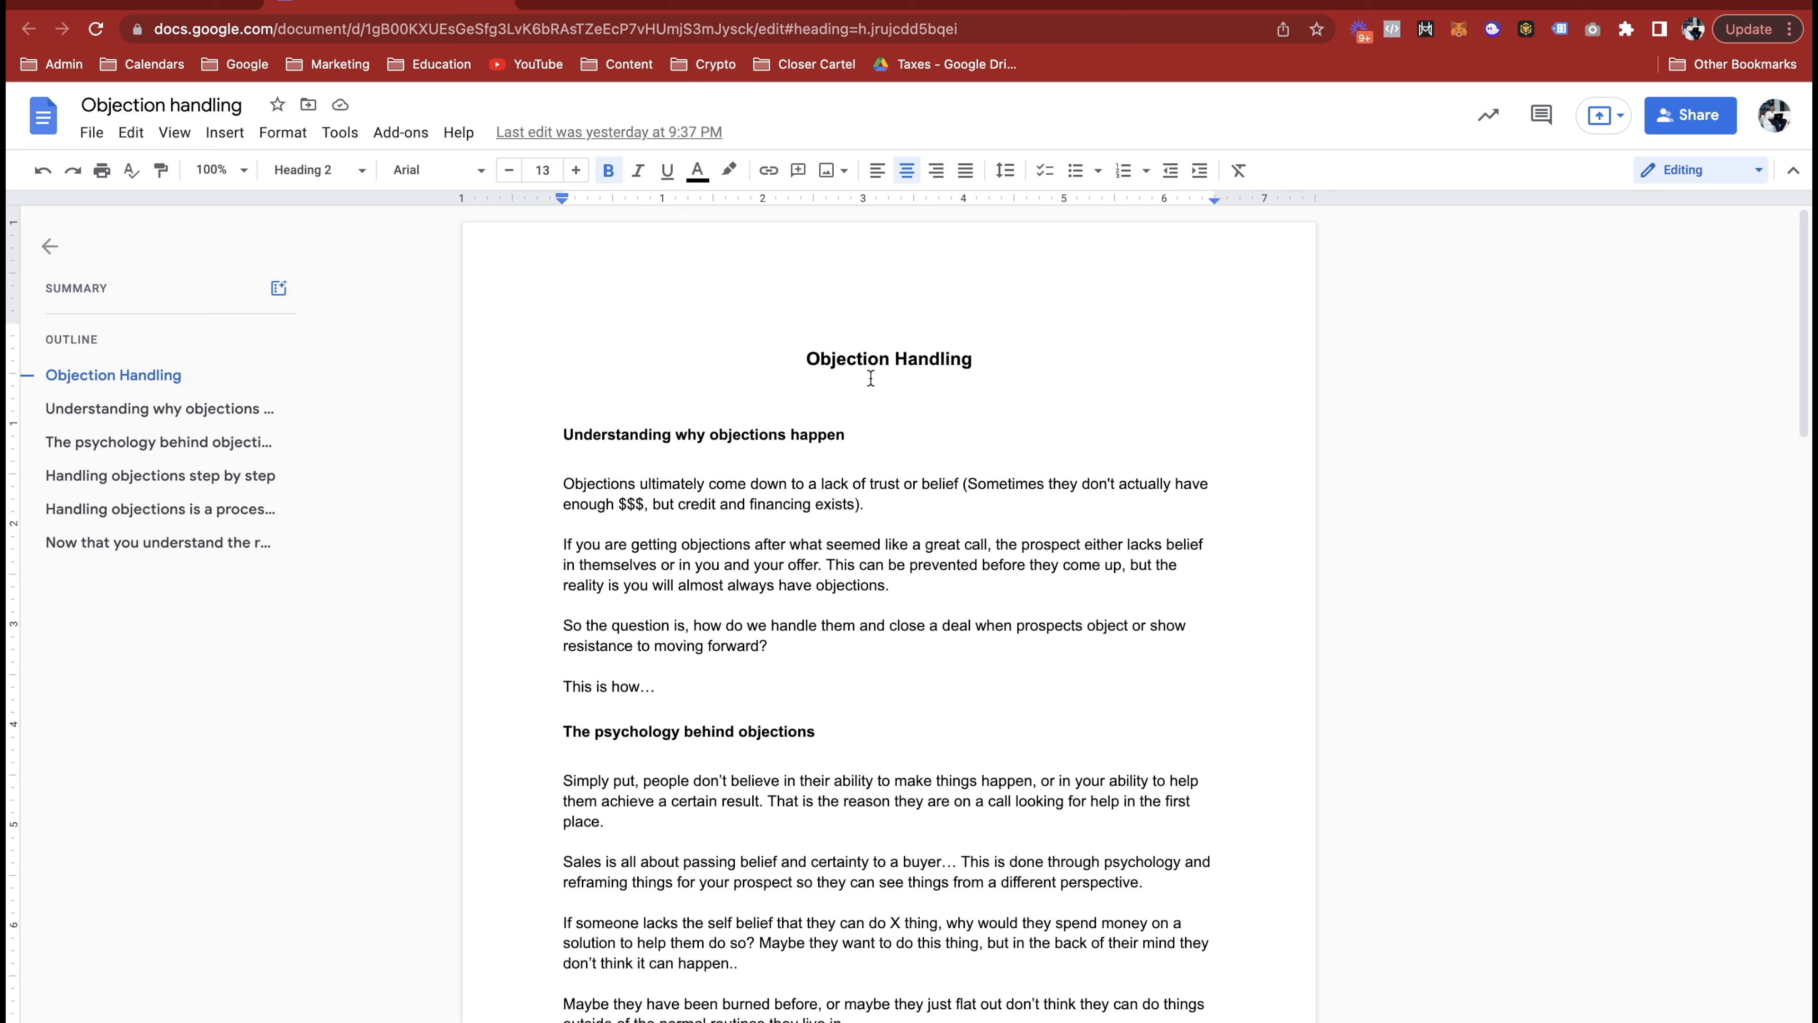
mouse_move(277, 287)
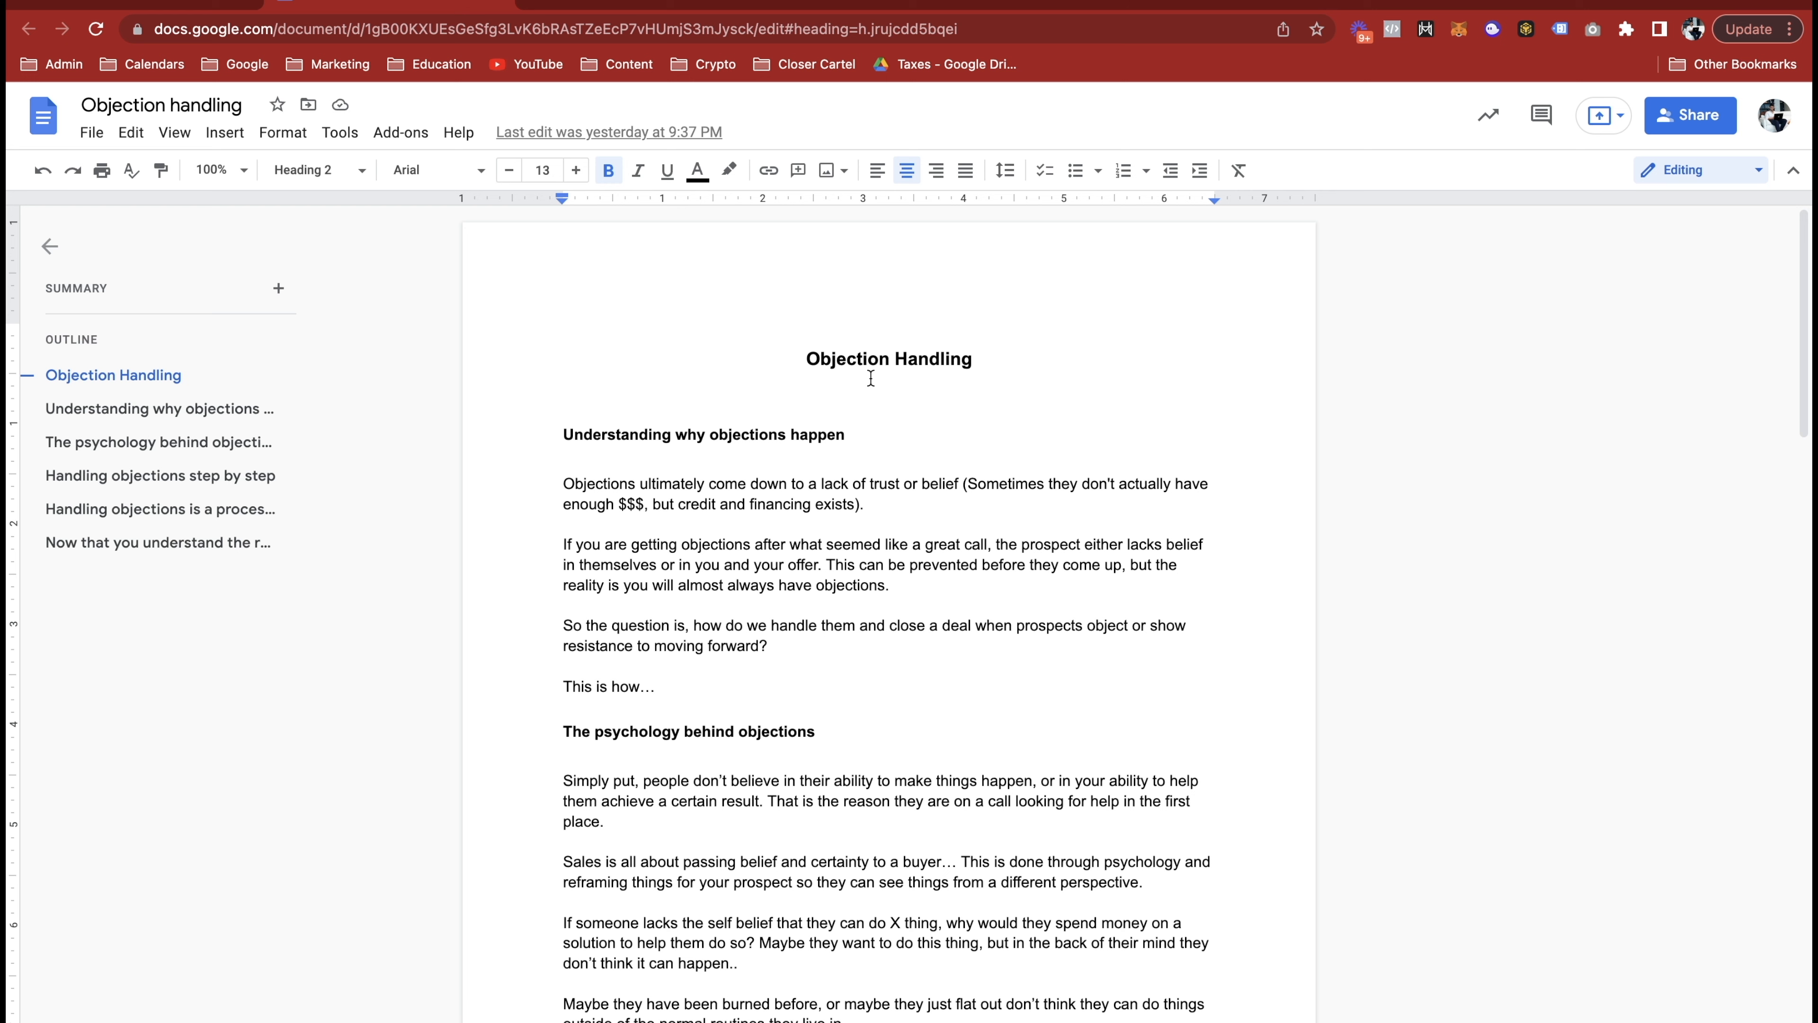
Step: Scroll down to the end of 'The psychology behind objections' and its three belief shifts
scroll(down, 3)
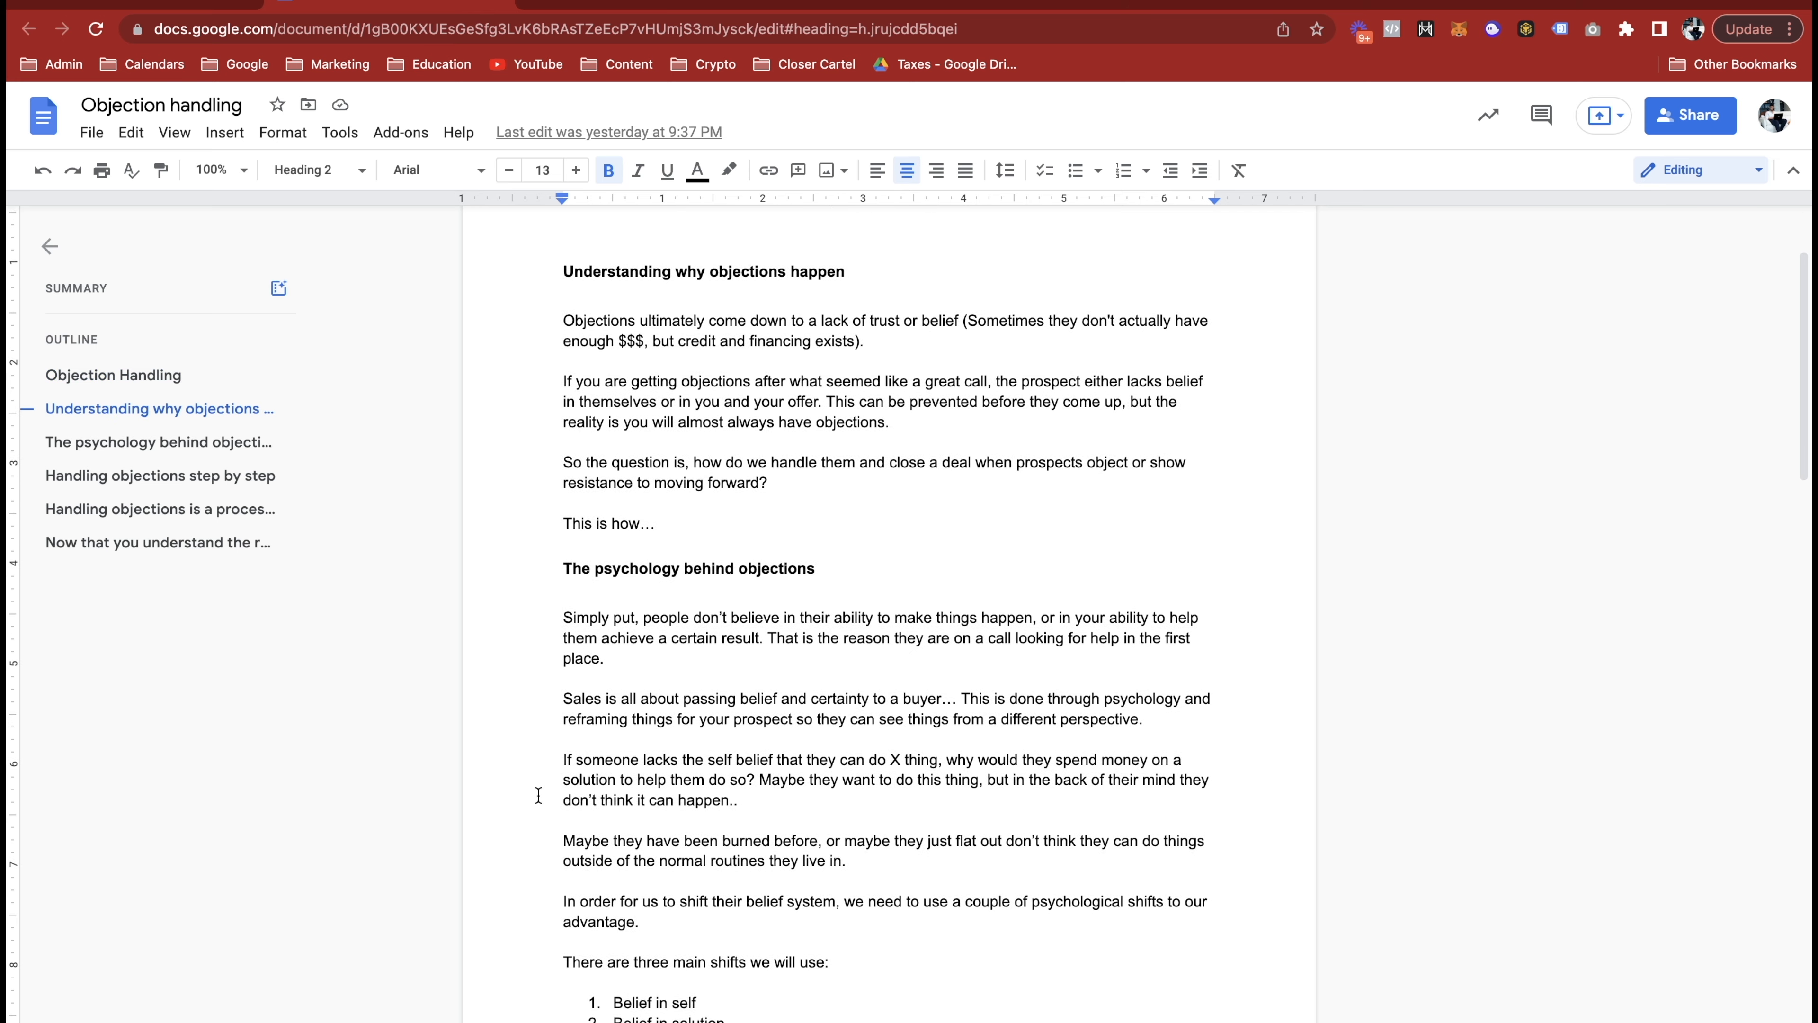
scroll(down, 3)
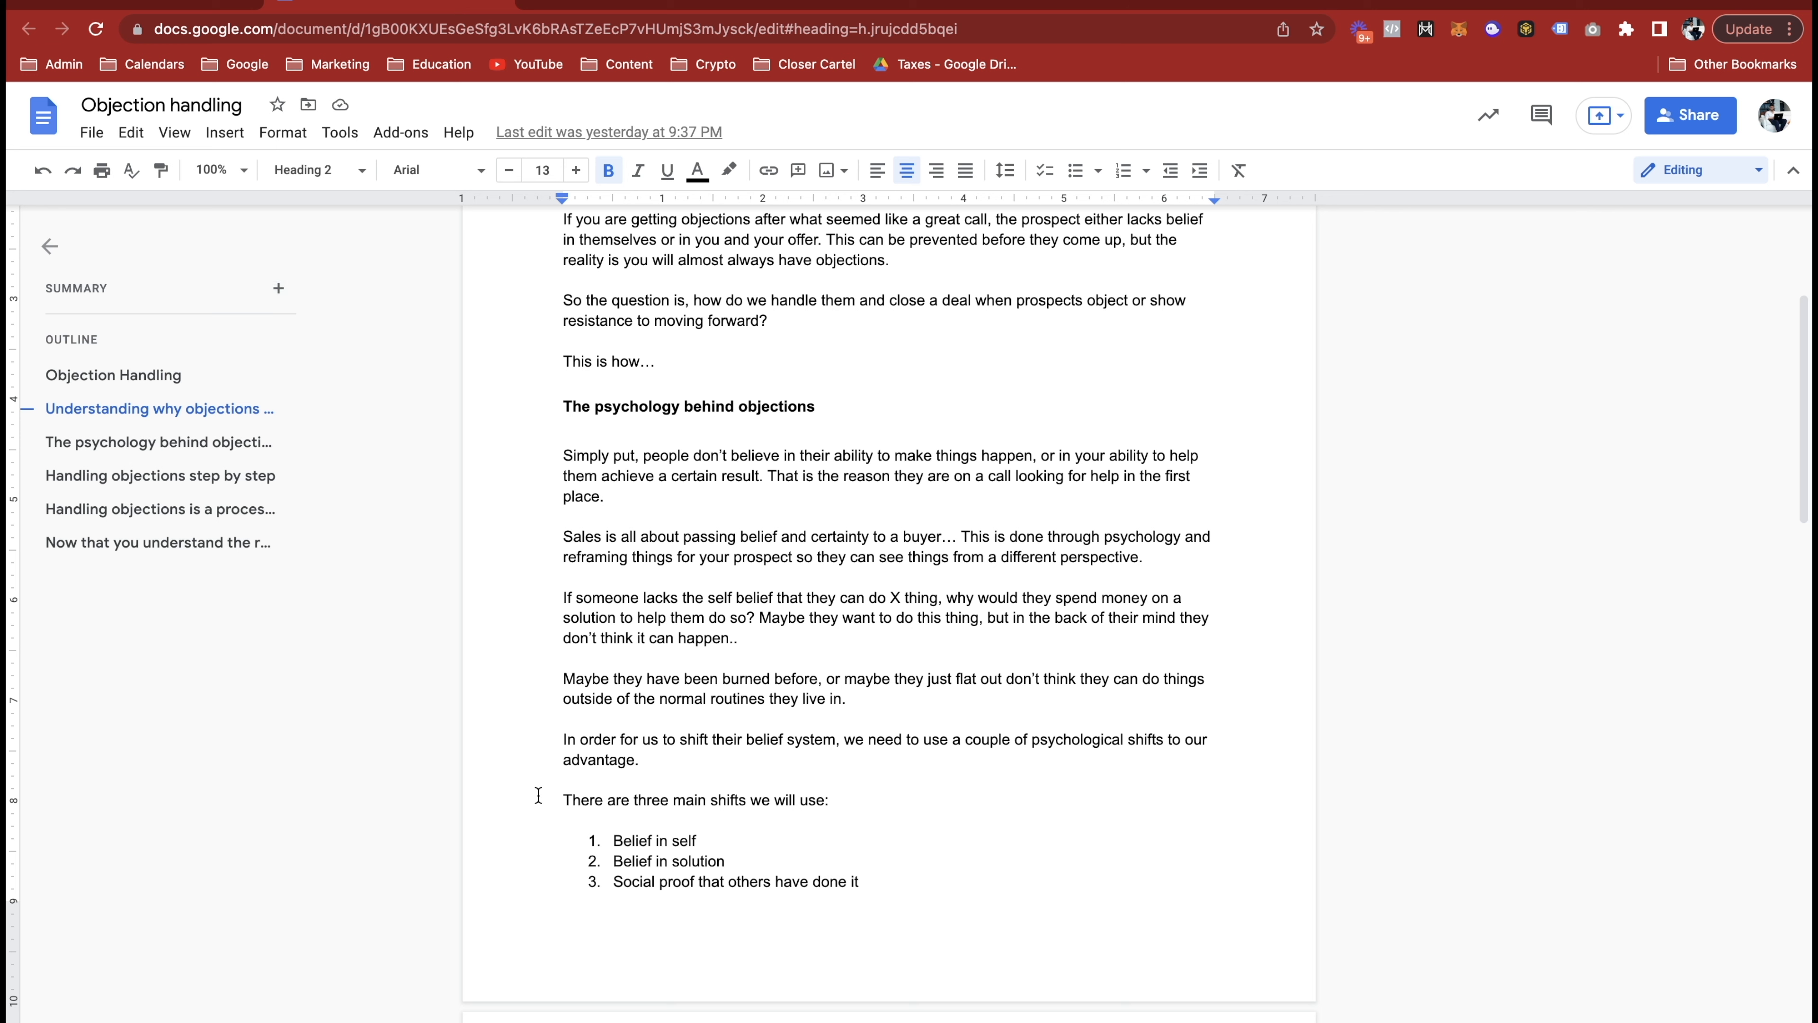
mouse_move(278, 288)
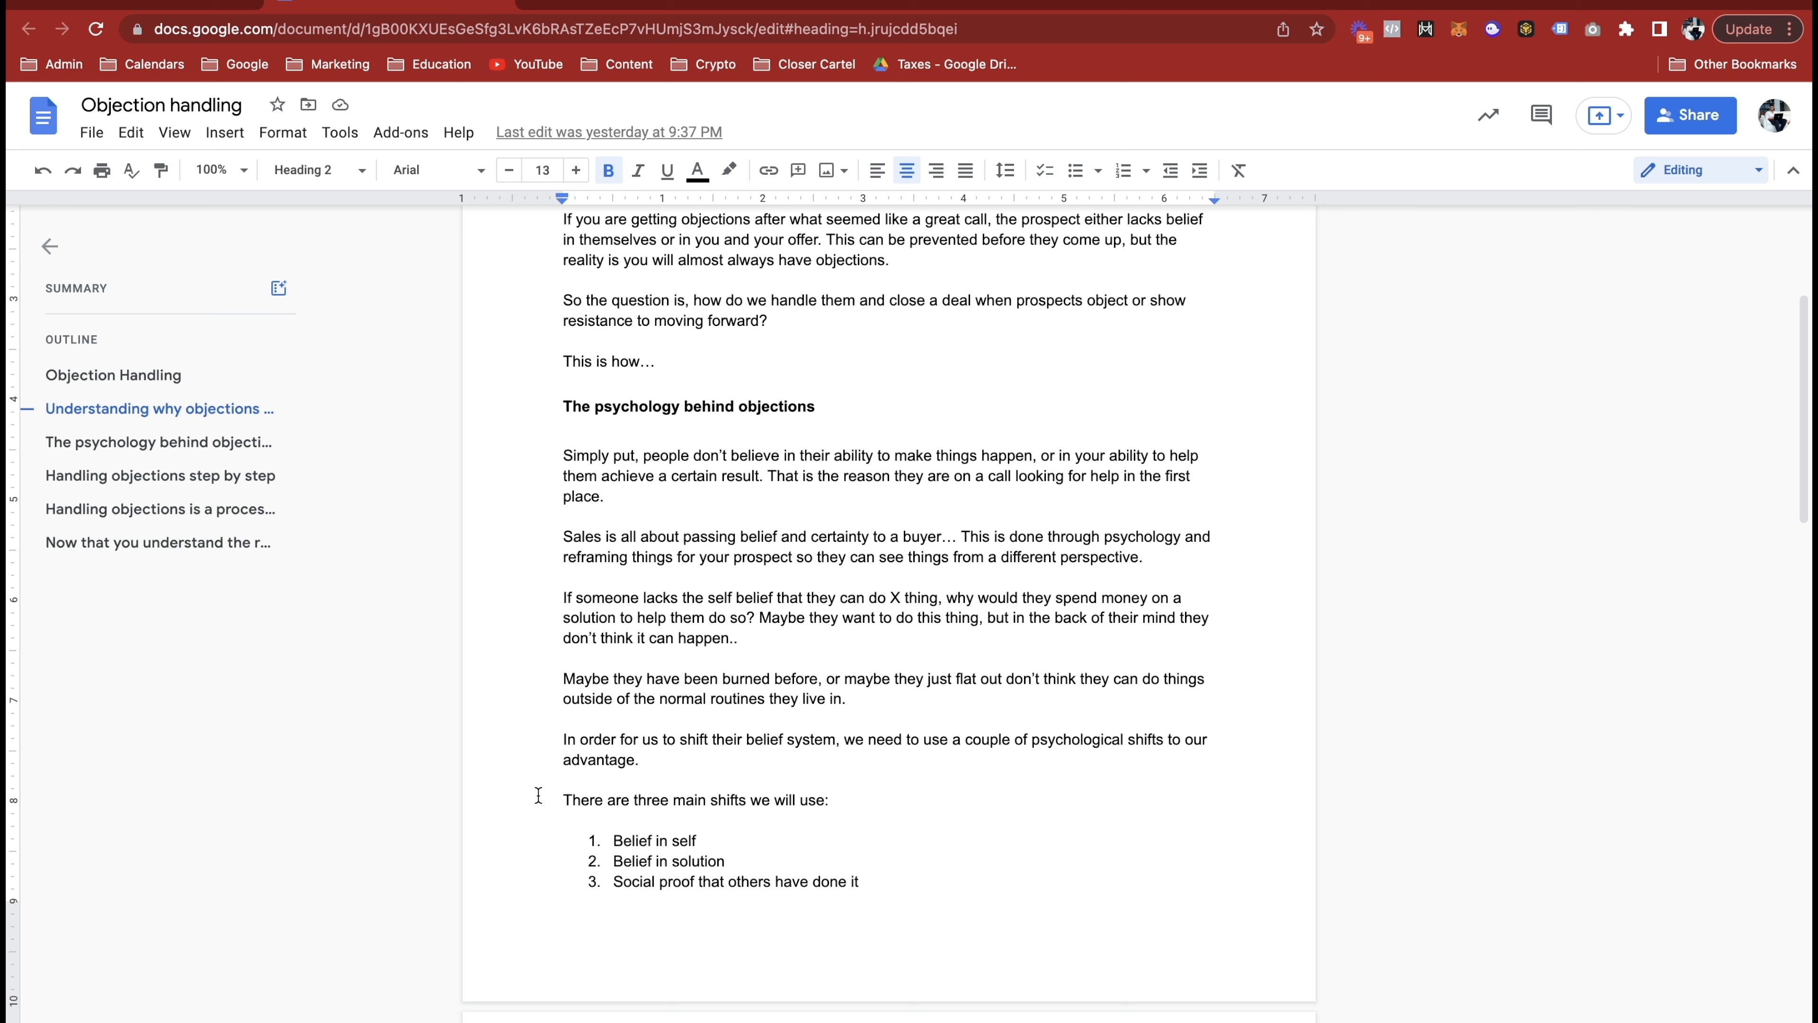
mouse_move(277, 287)
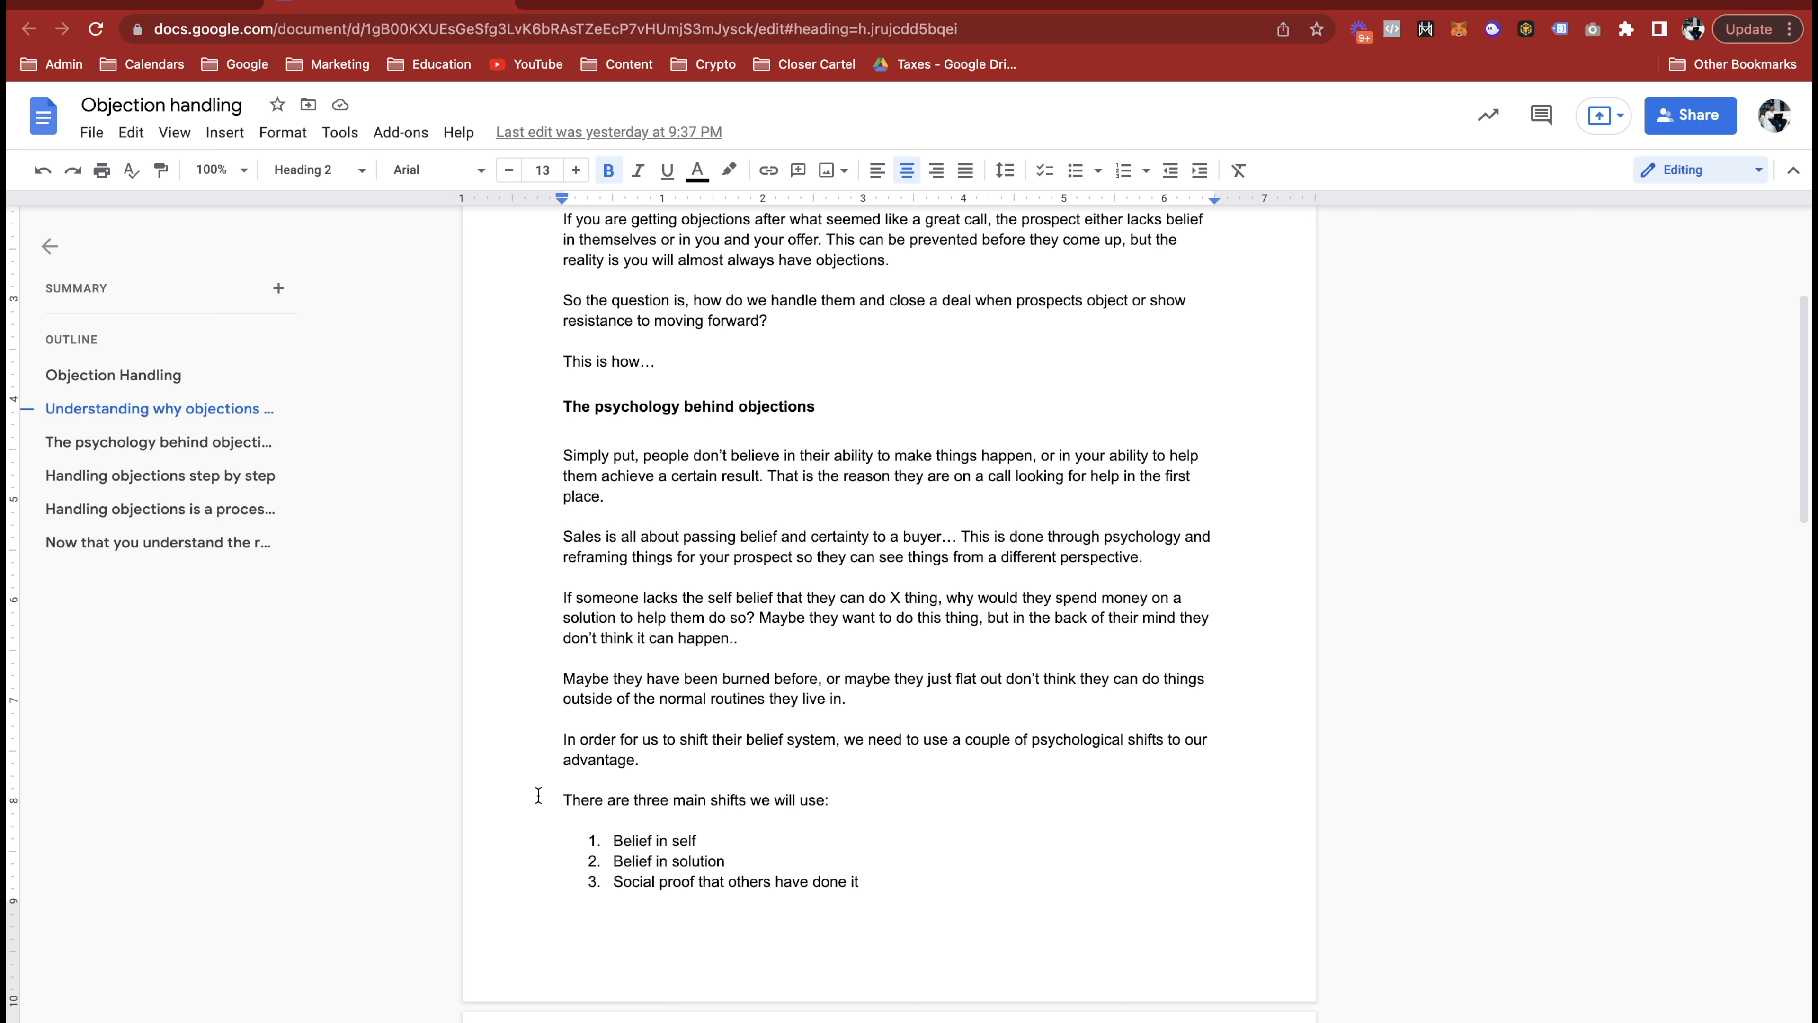
mouse_move(277, 288)
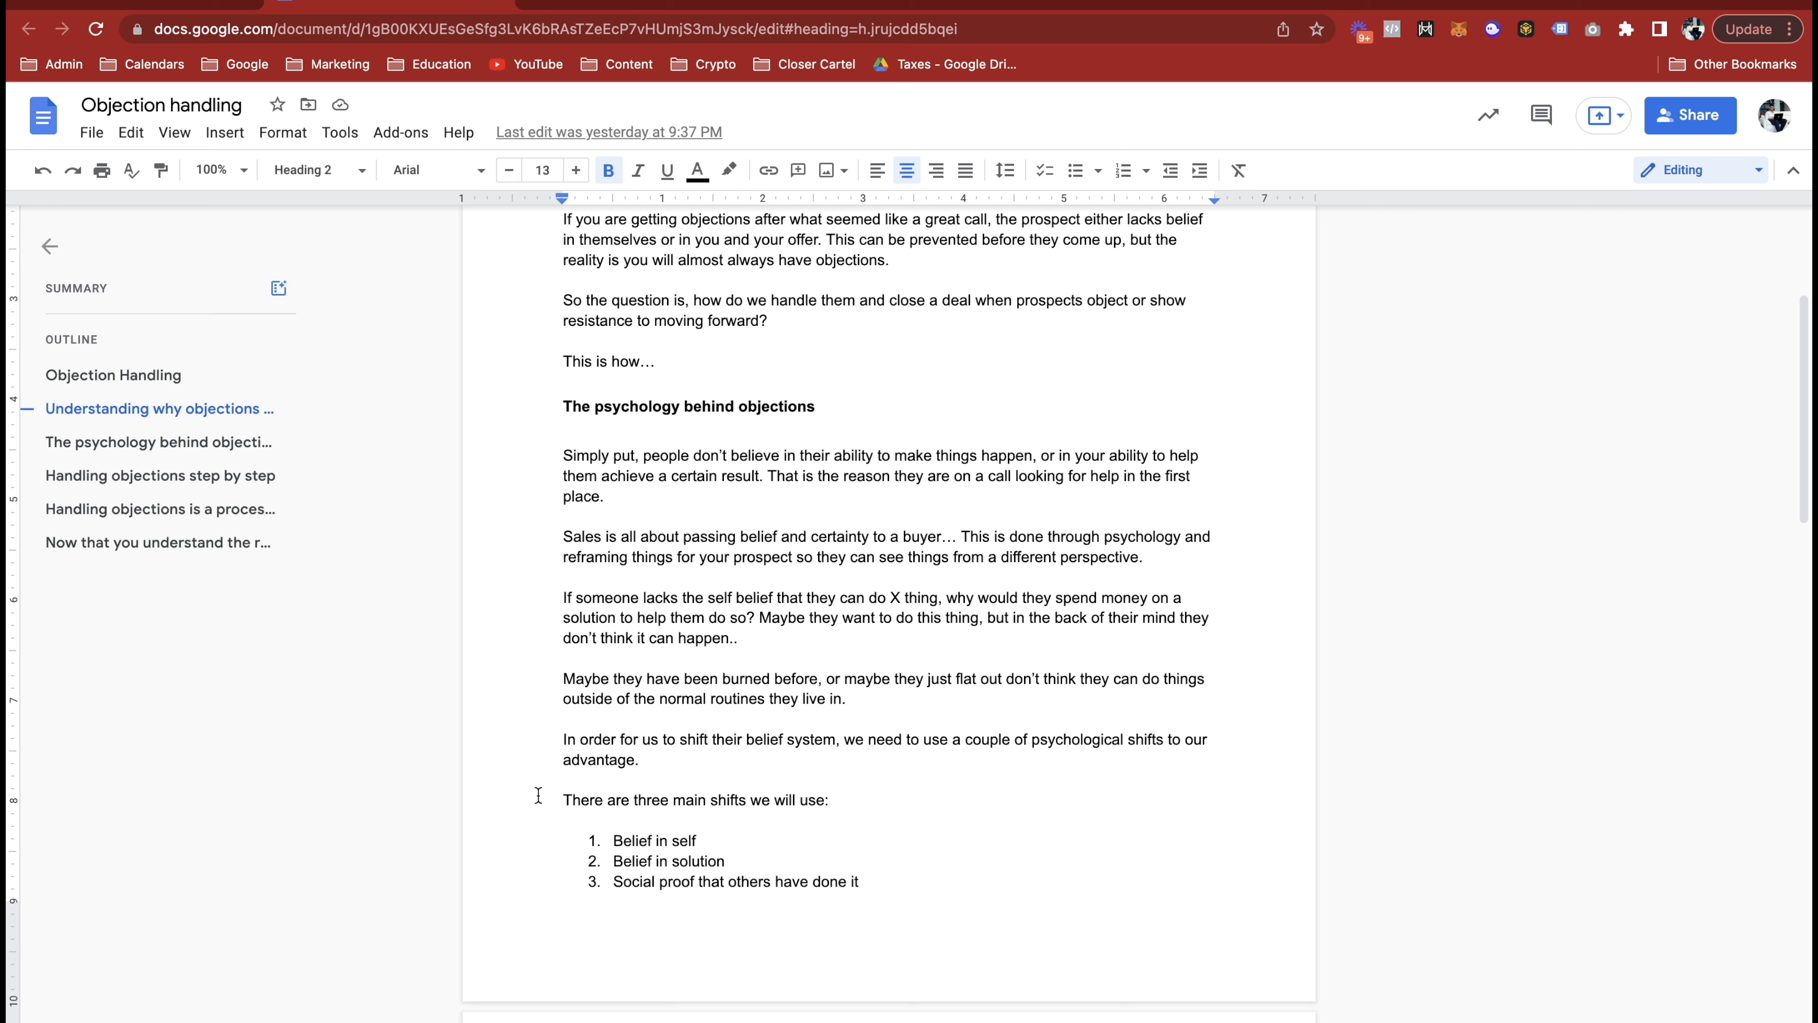
mouse_move(278, 287)
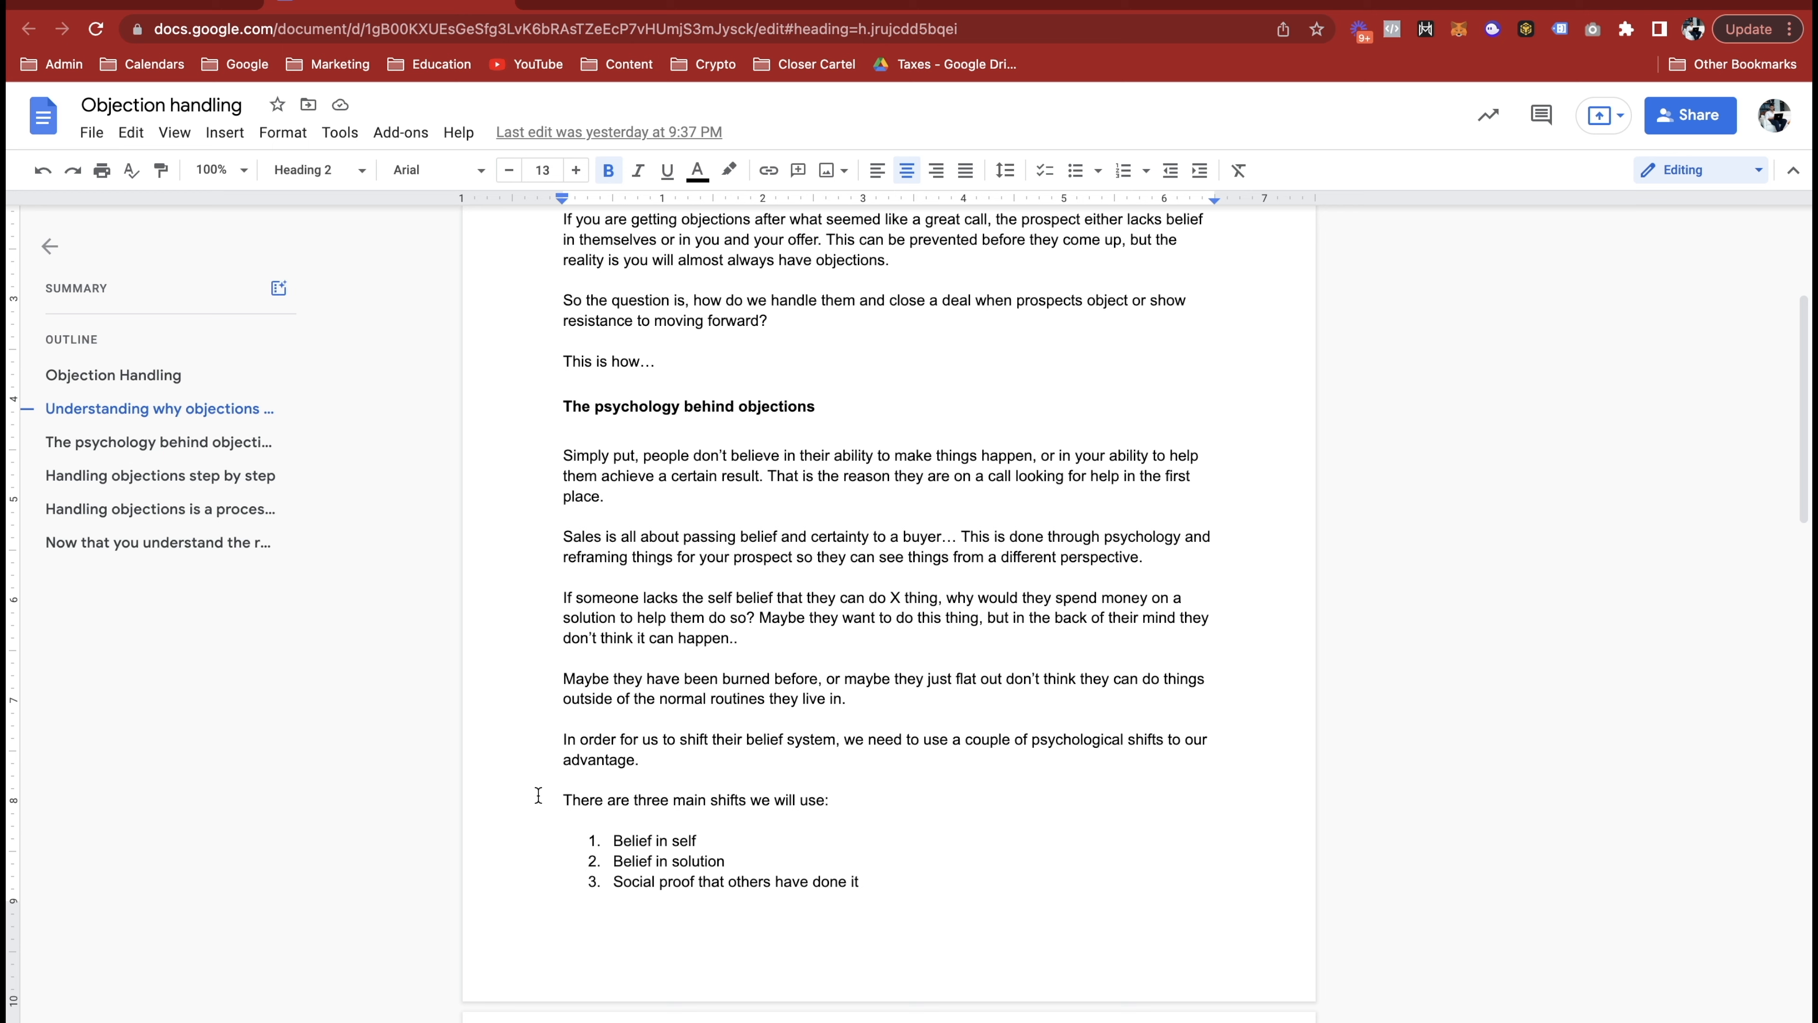
mouse_move(277, 289)
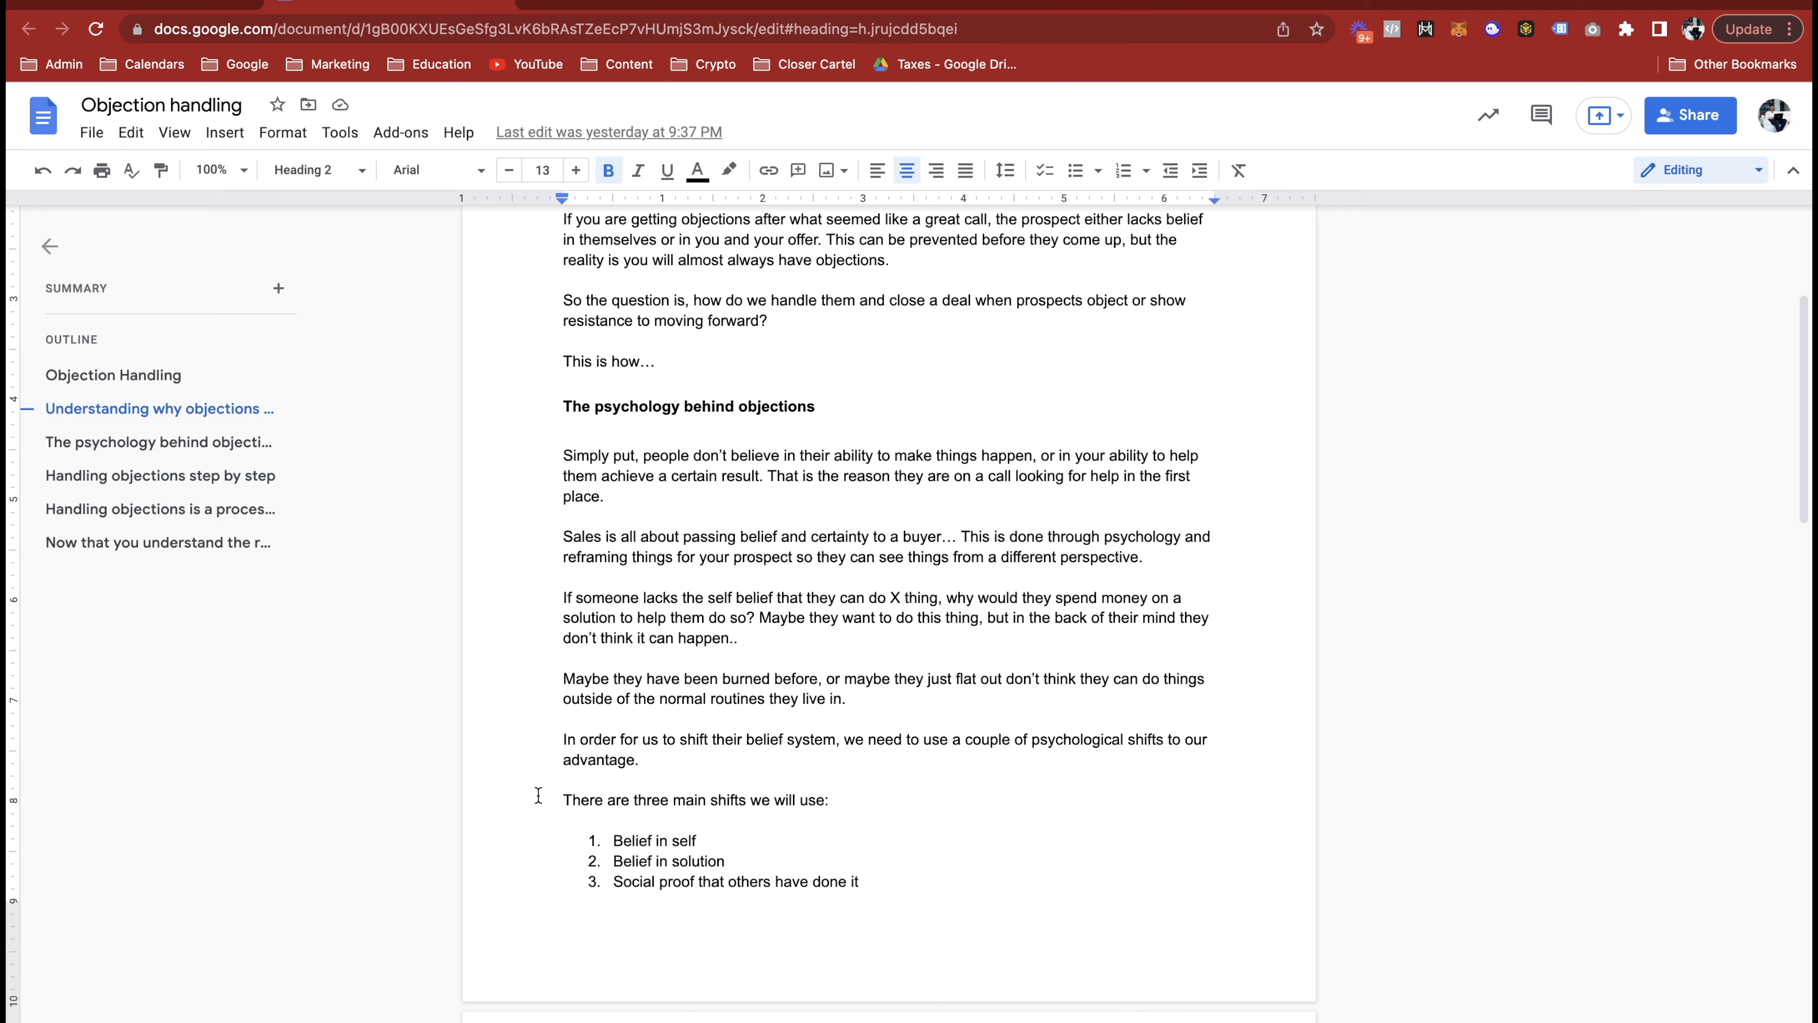
Step: Place the cursor after the third belief shift and scroll to the Beliefs section's example phrases
scroll(down, 3)
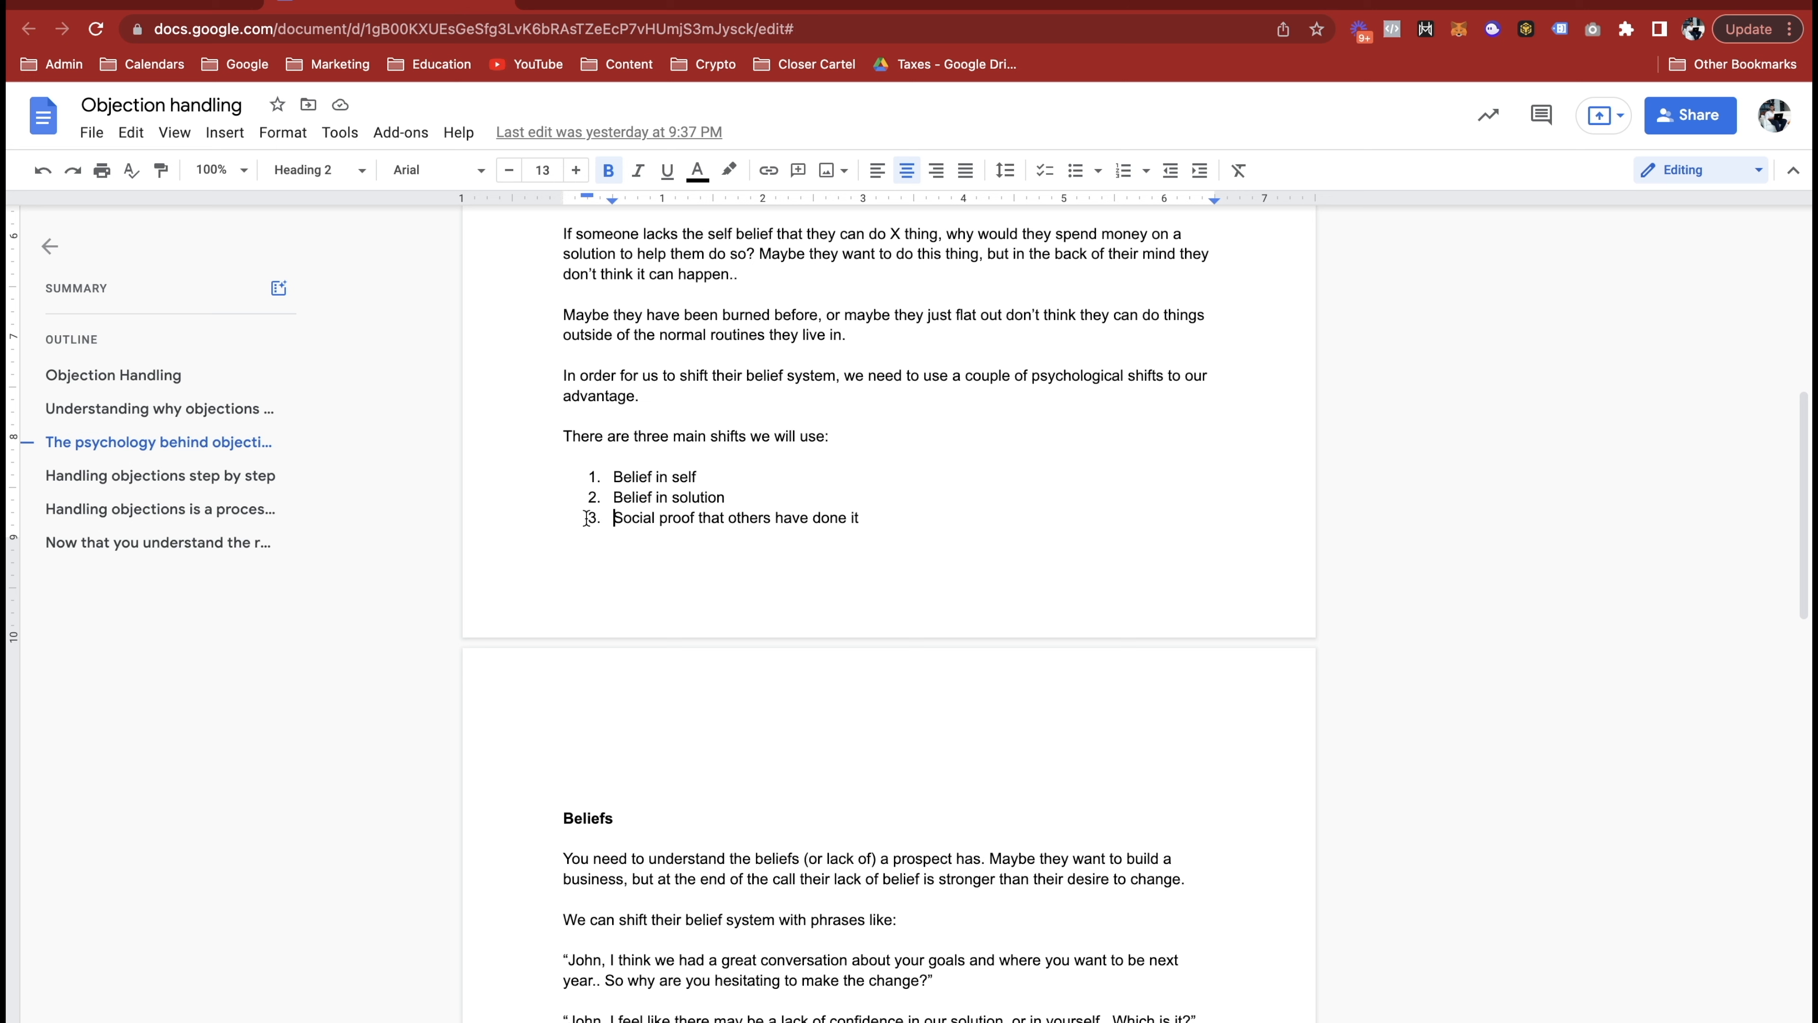
click(861, 518)
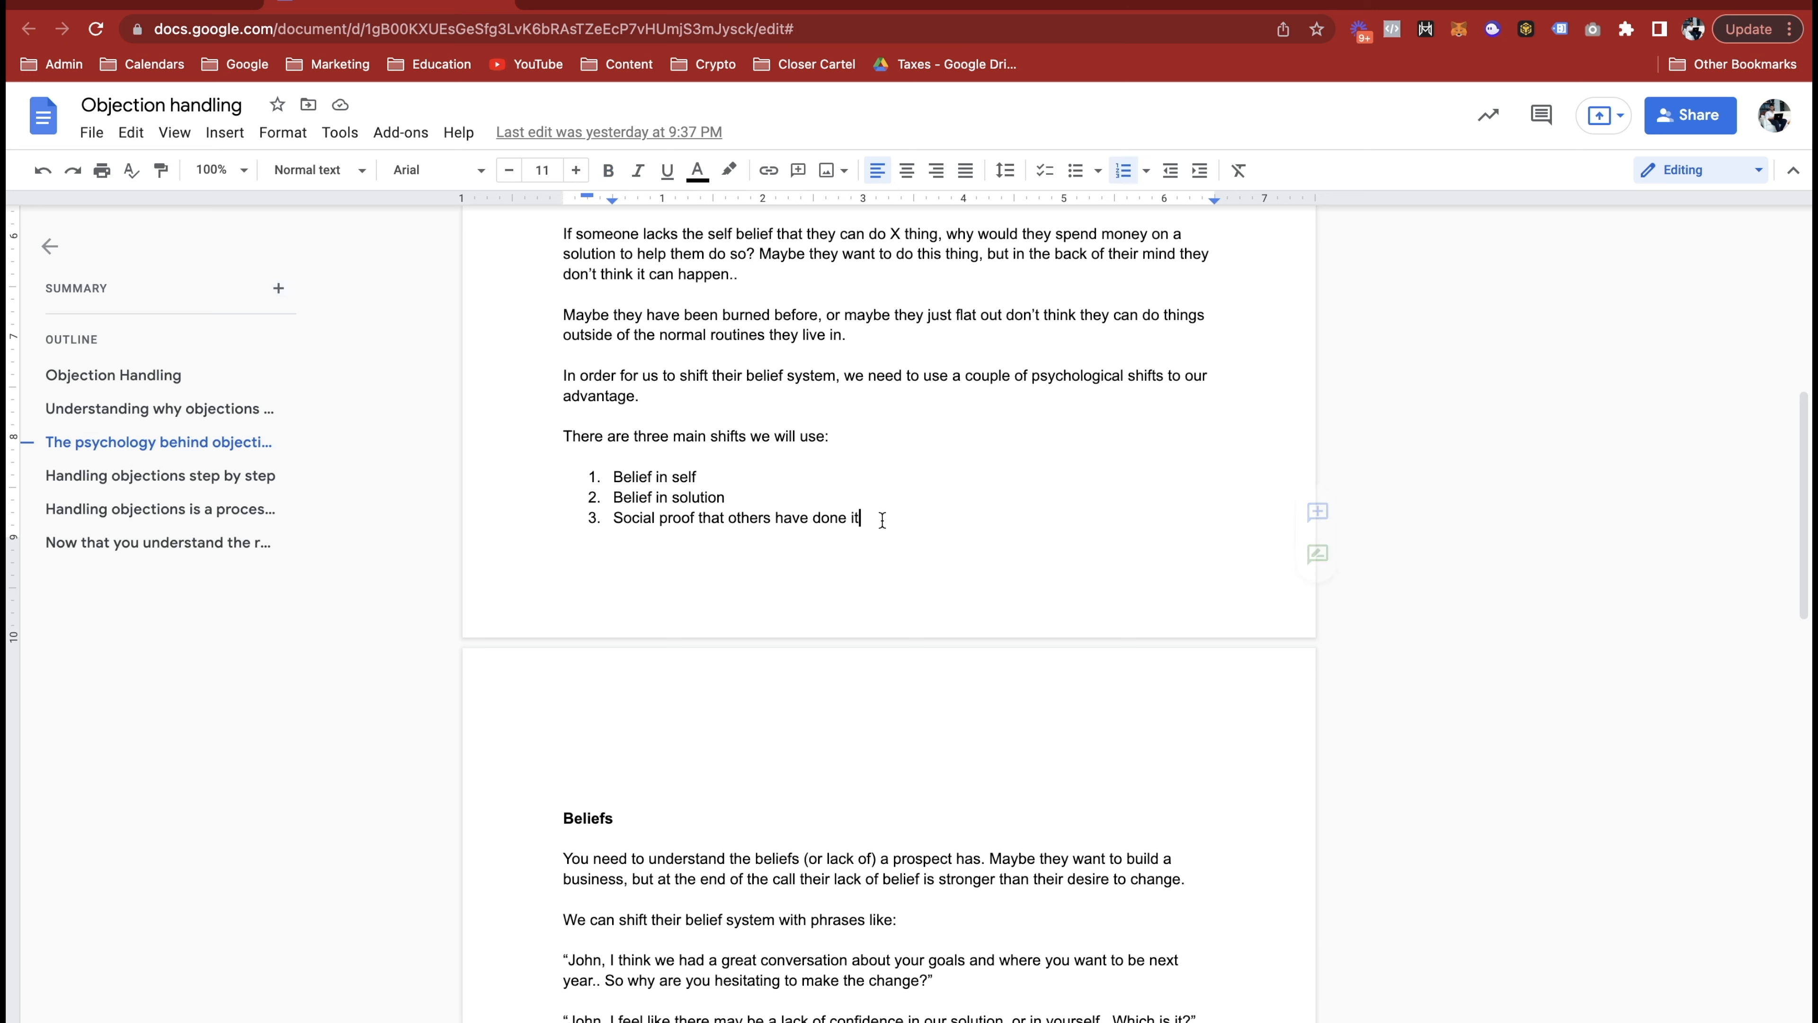
scroll(down, 3)
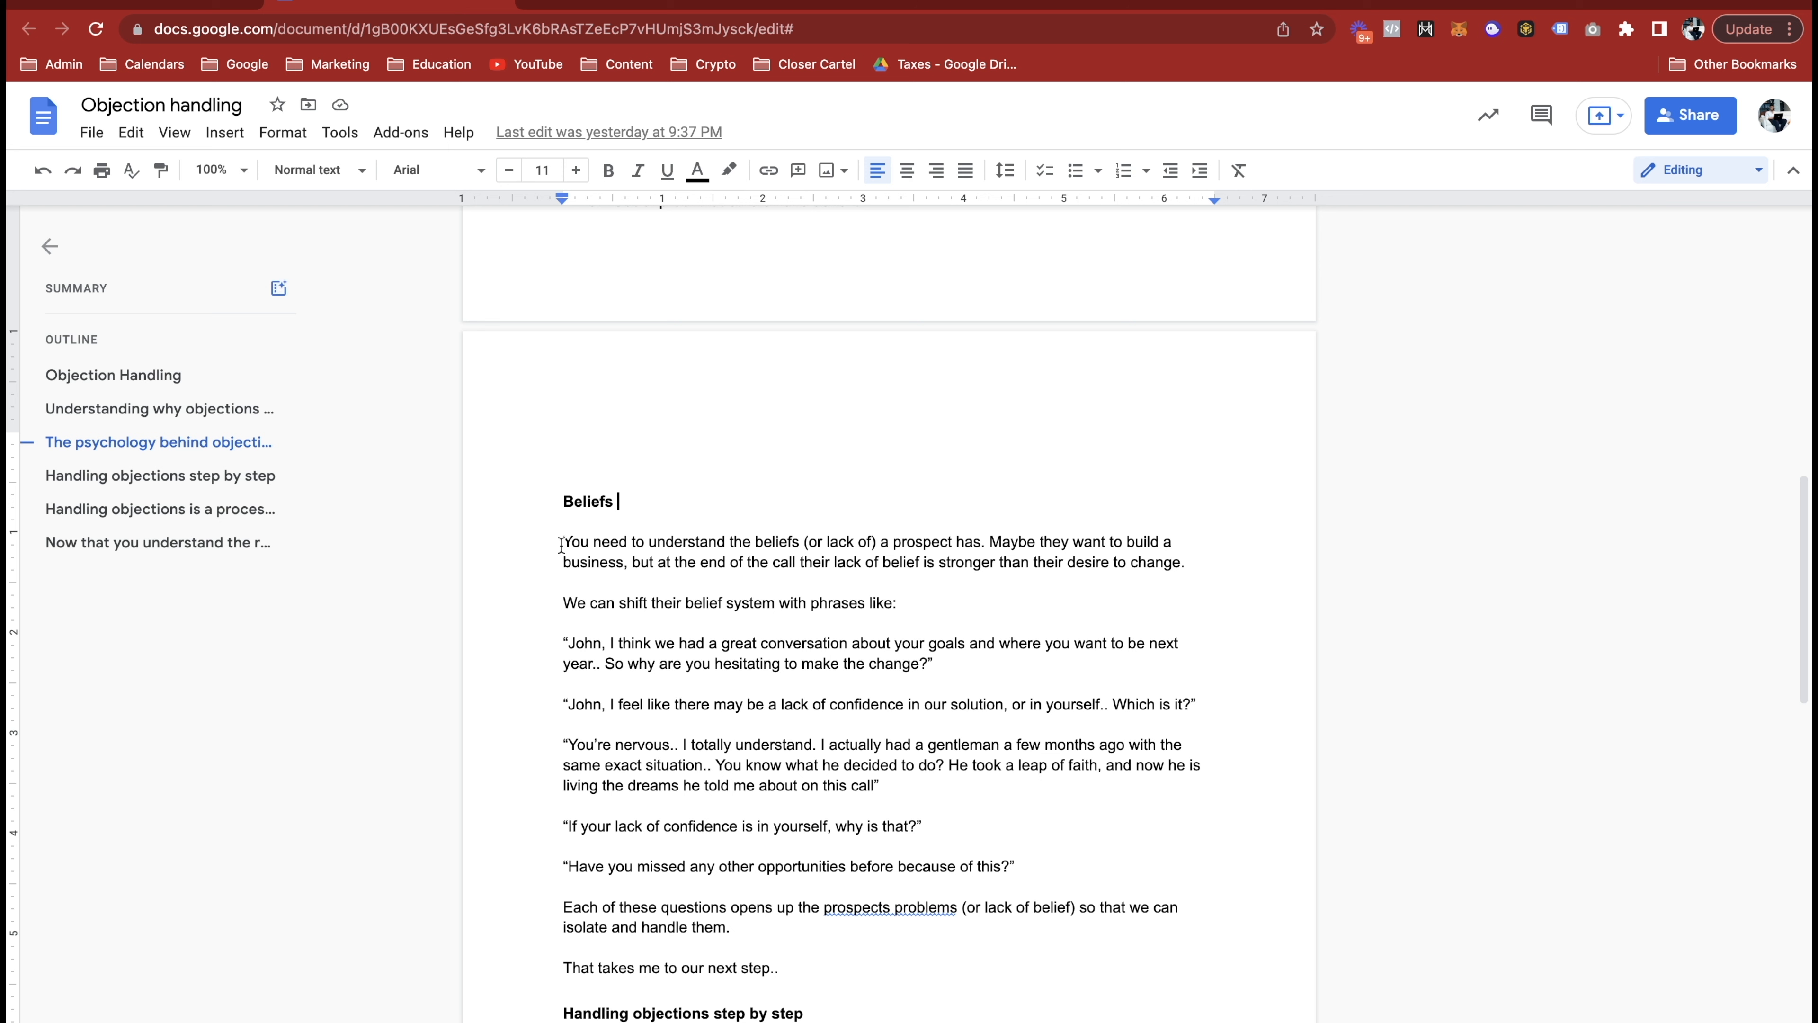
mouse_move(279, 288)
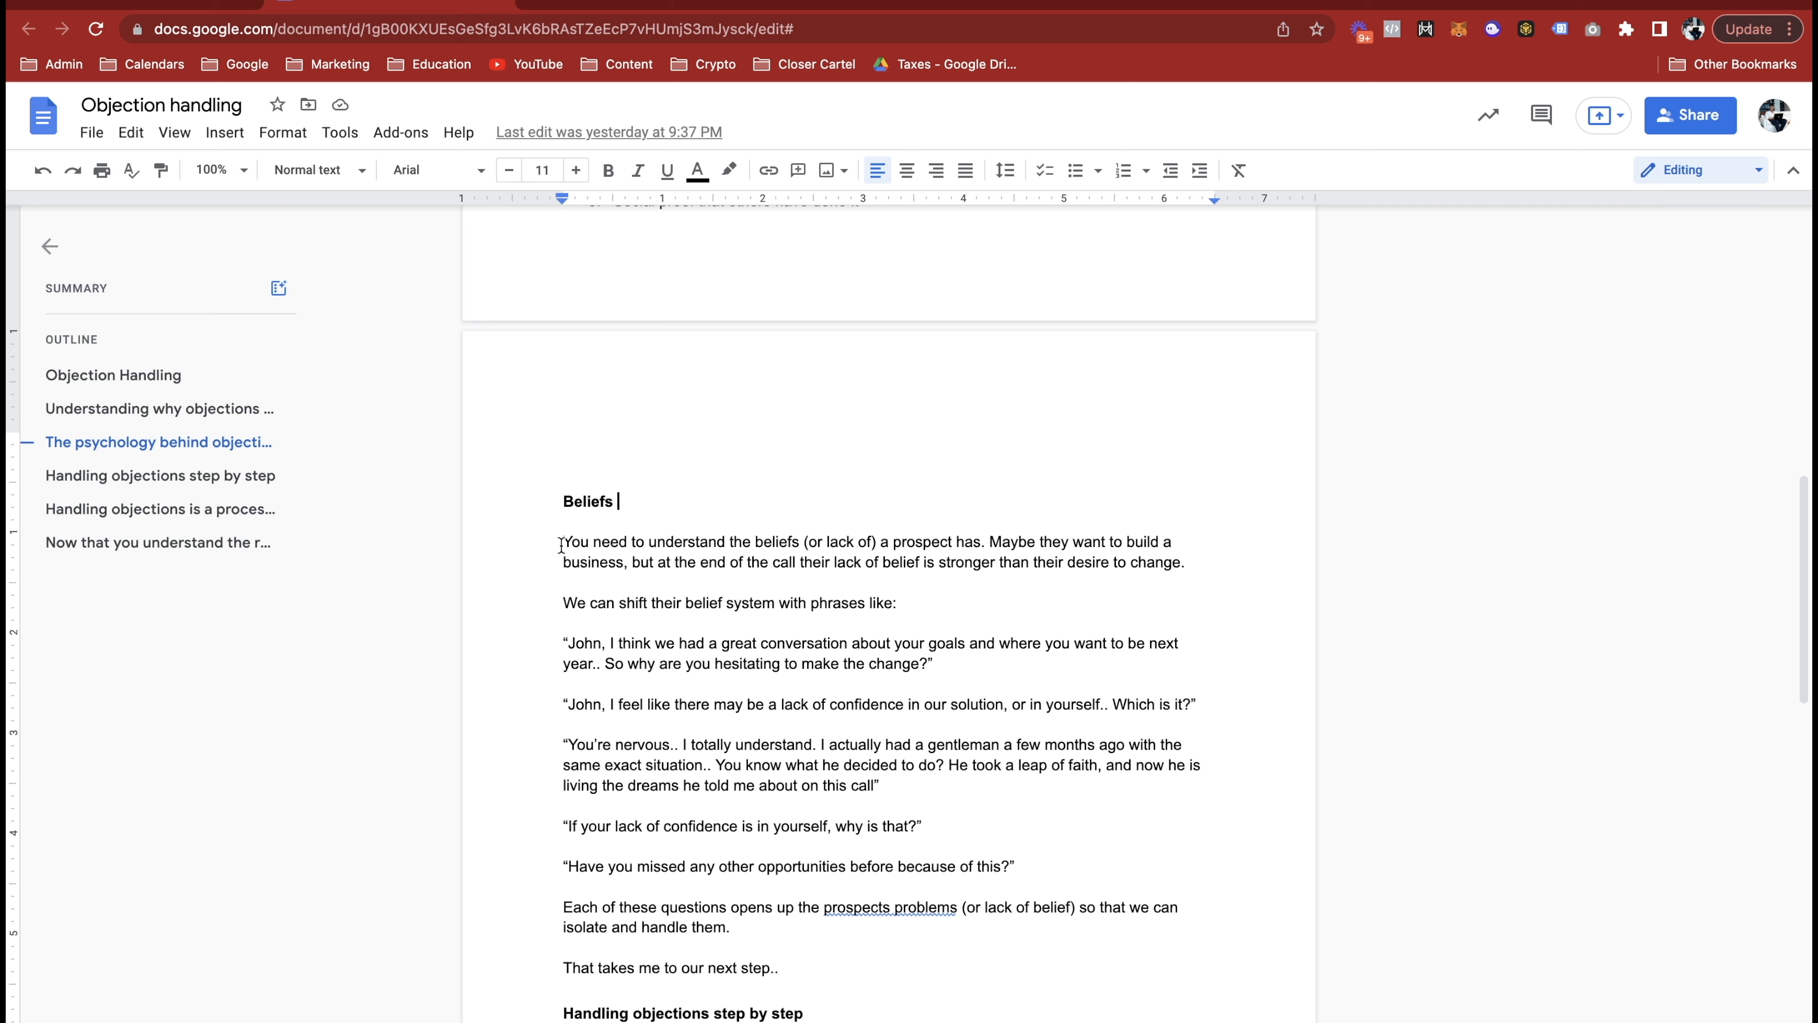
mouse_move(278, 288)
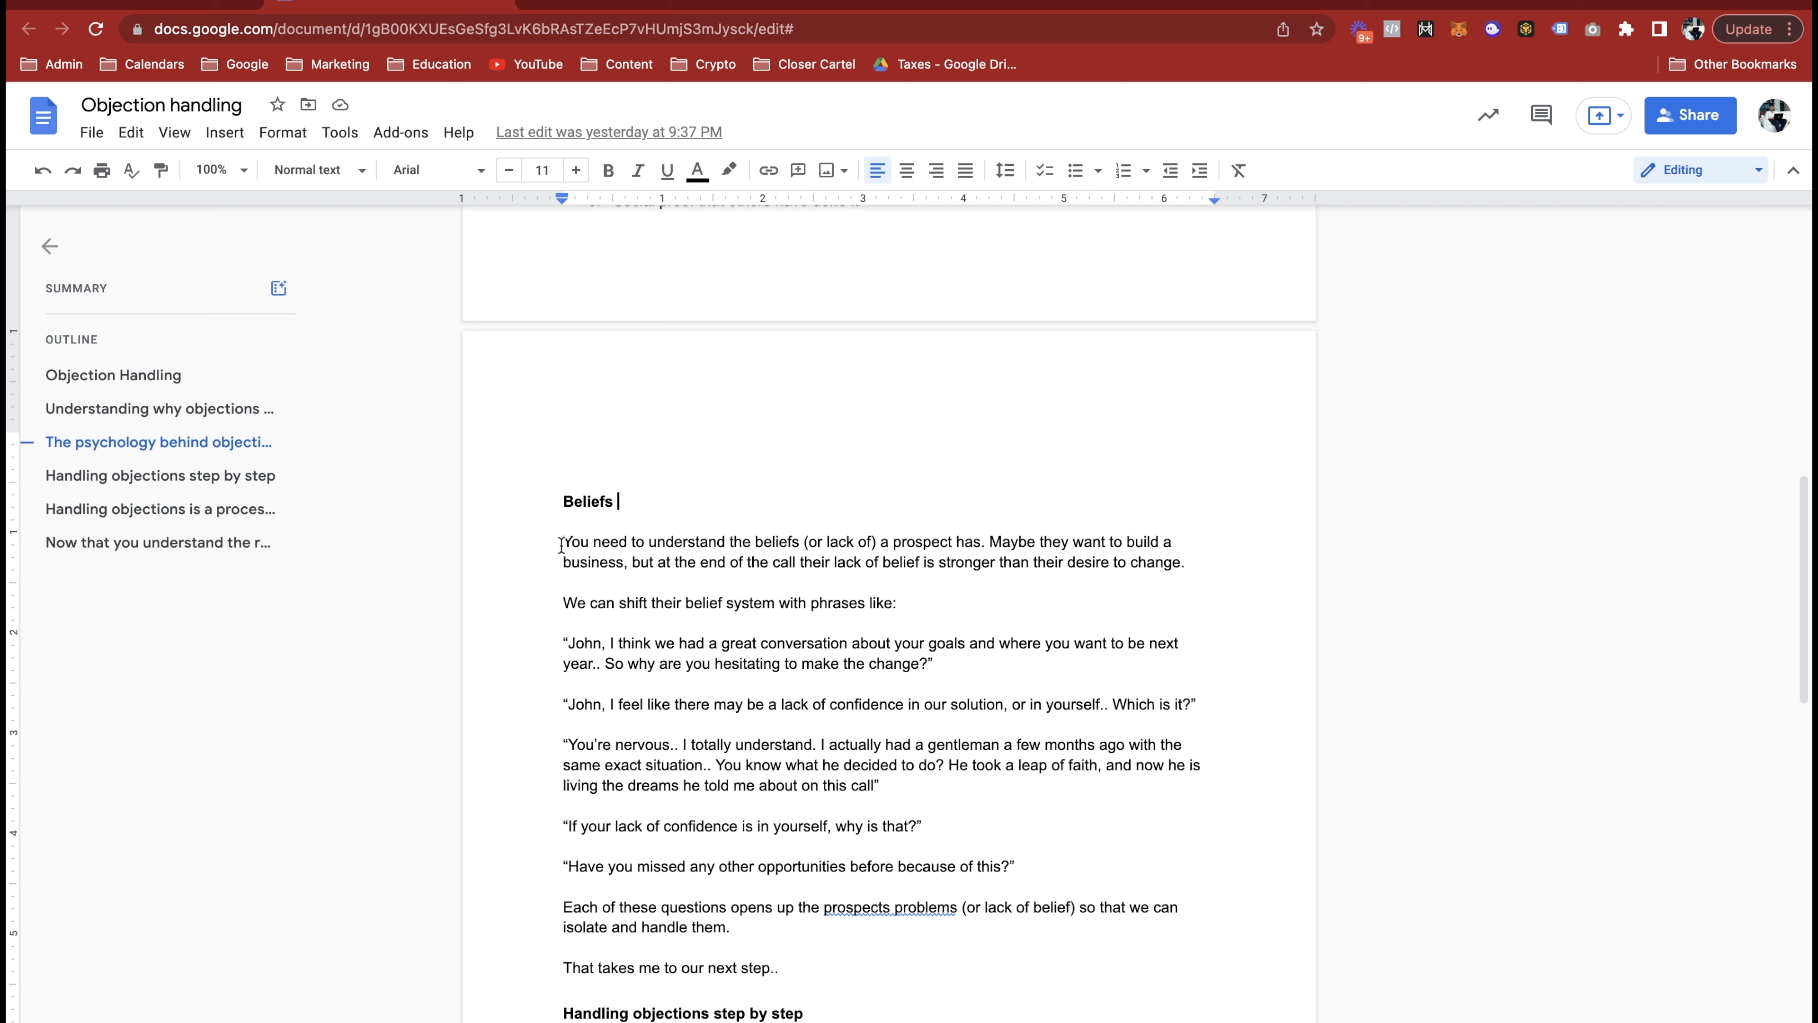
mouse_move(278, 288)
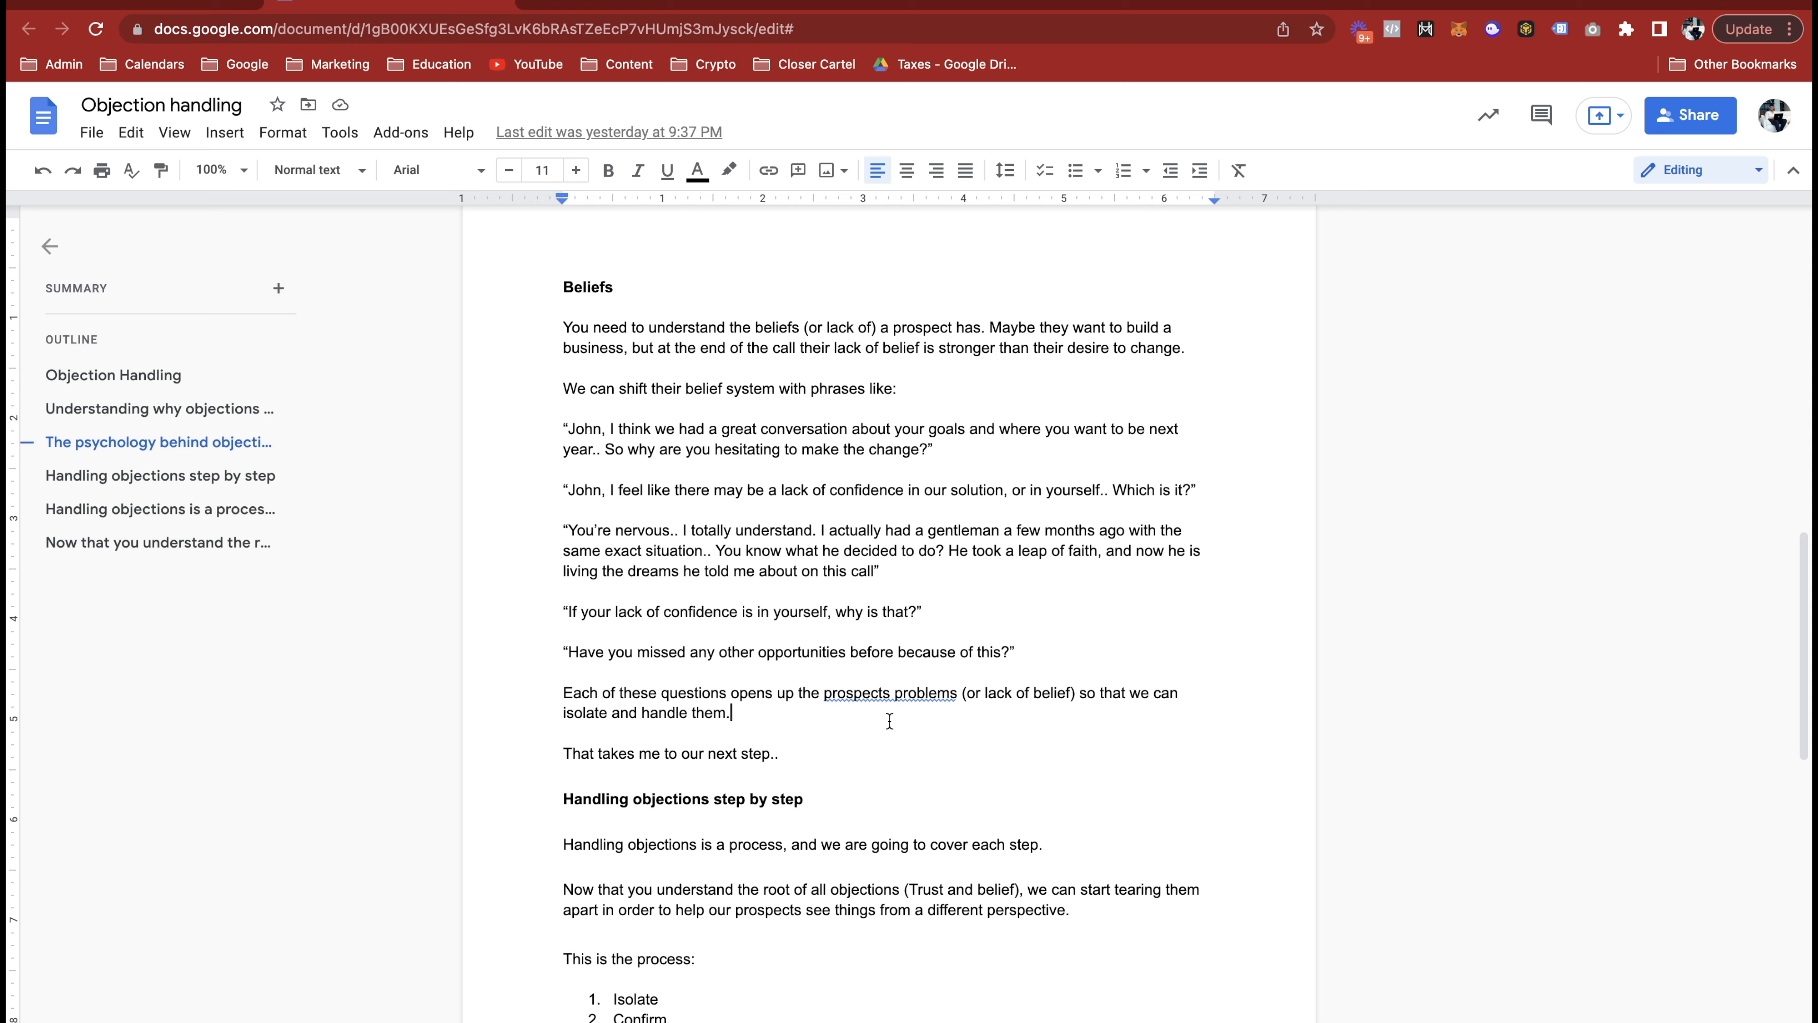
Step: Scroll around the five-step process list so 'Here is an example:' opens the next page
scroll(down, 3)
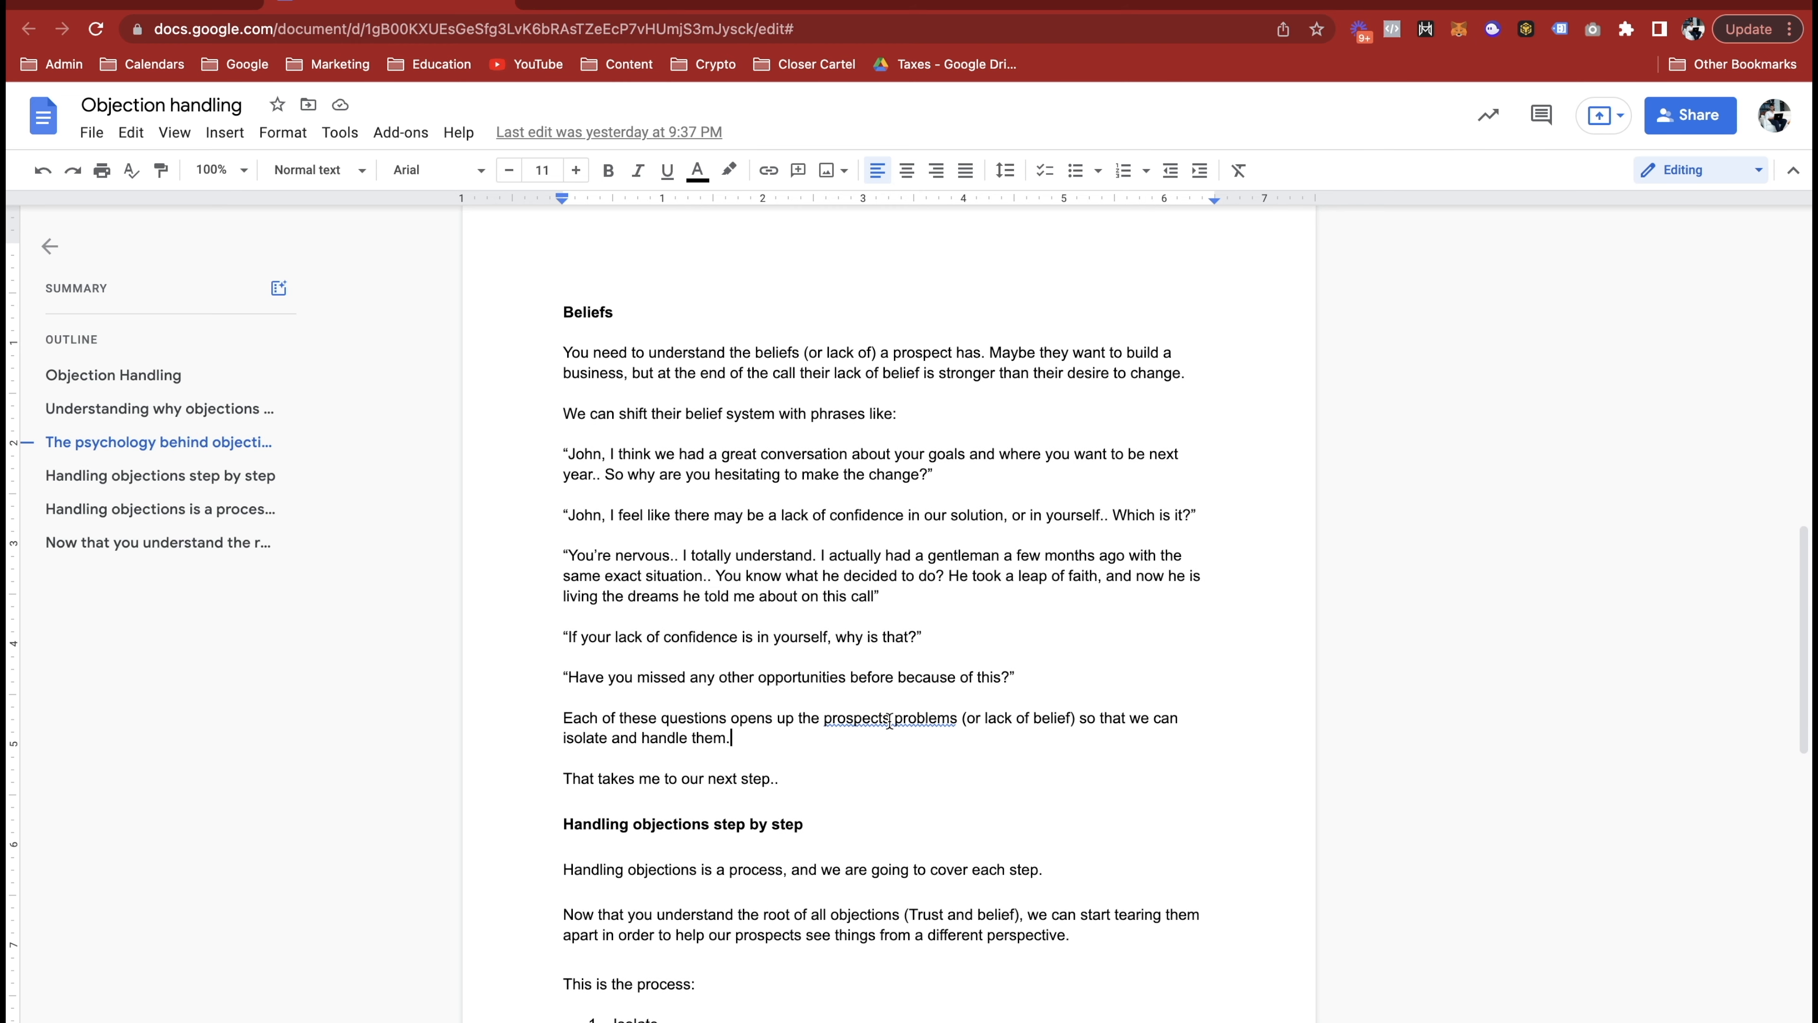
scroll(up, 3)
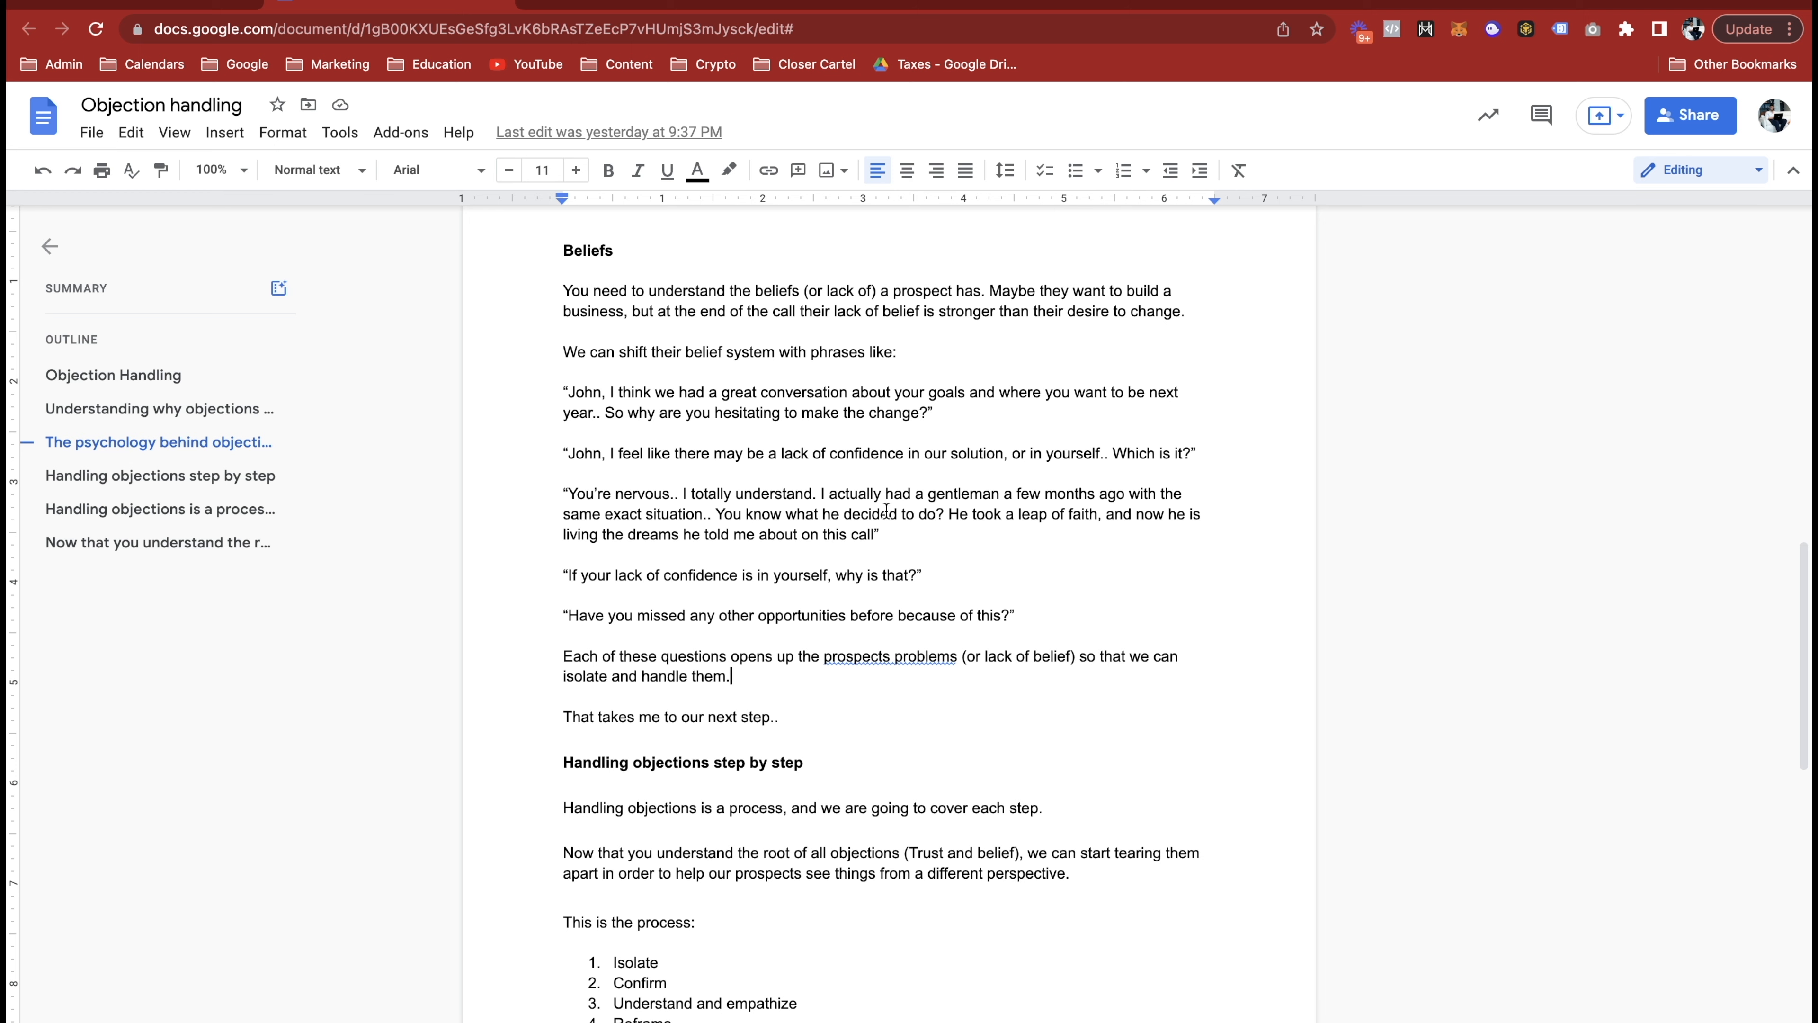
scroll(down, 3)
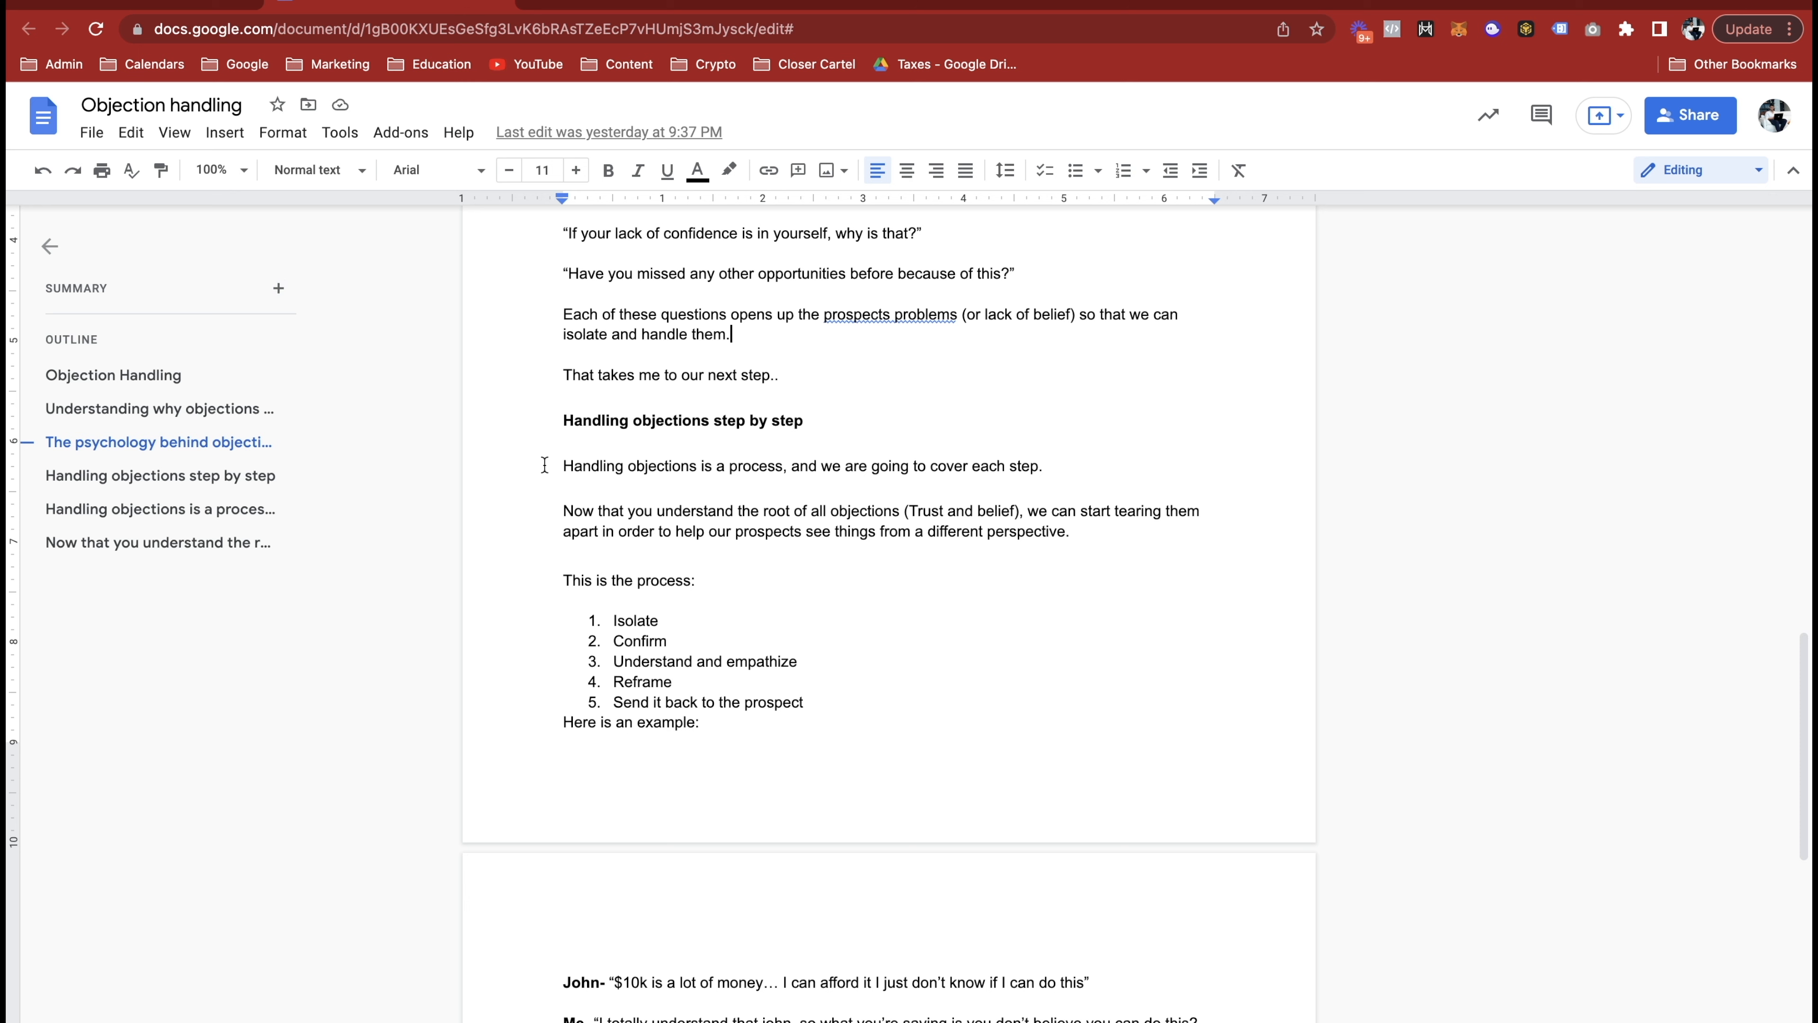
mouse_move(278, 288)
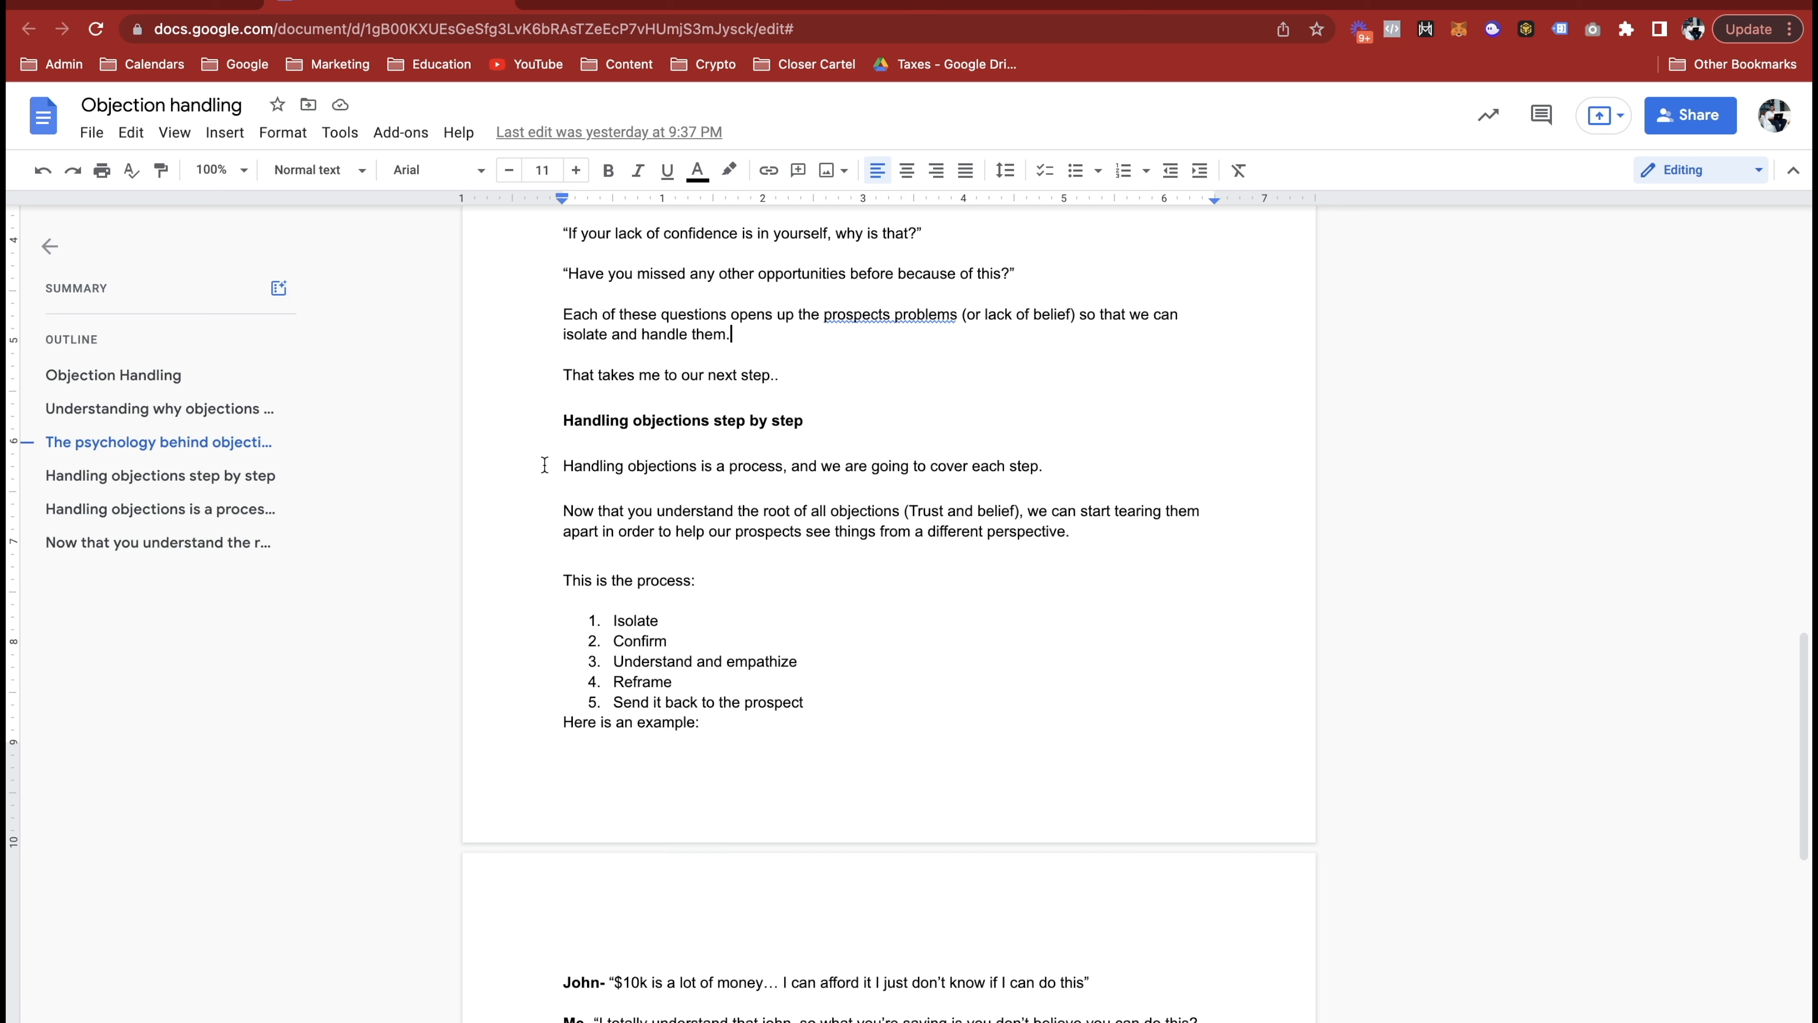
scroll(down, 3)
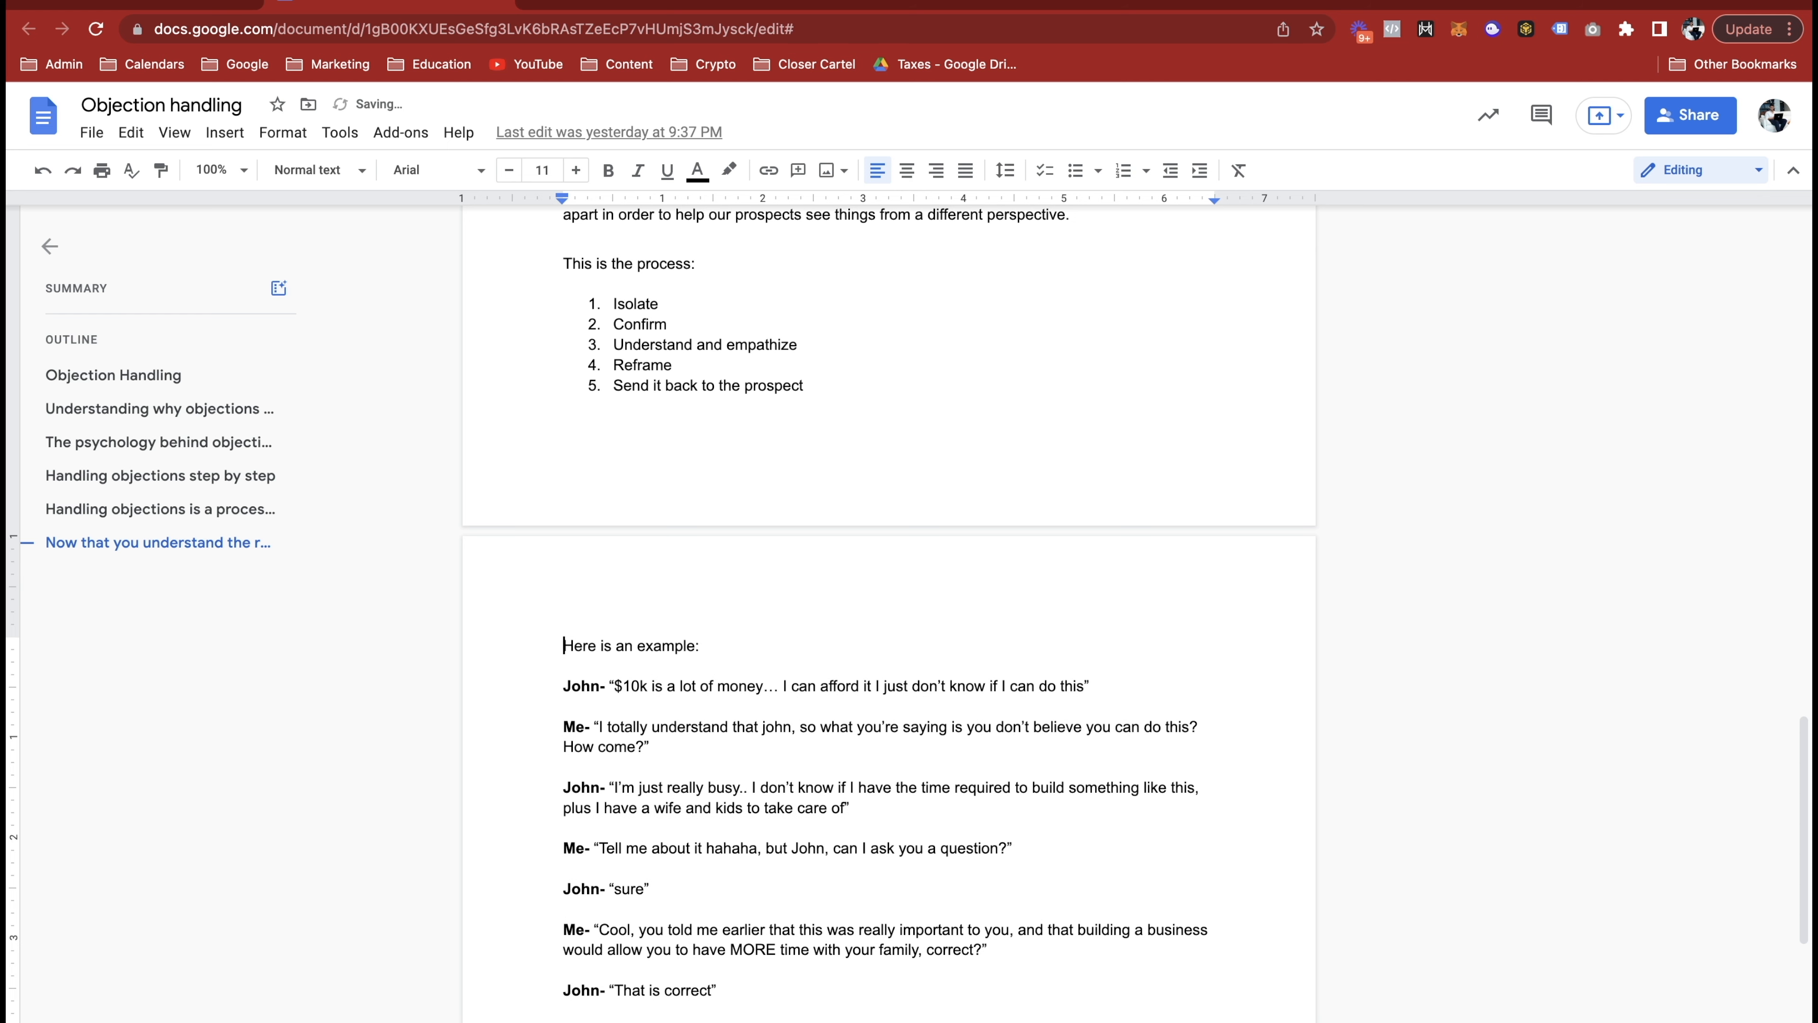
Step: Scroll down to read the full John dialogue and the Isolate & Confirm breakdown
scroll(down, 3)
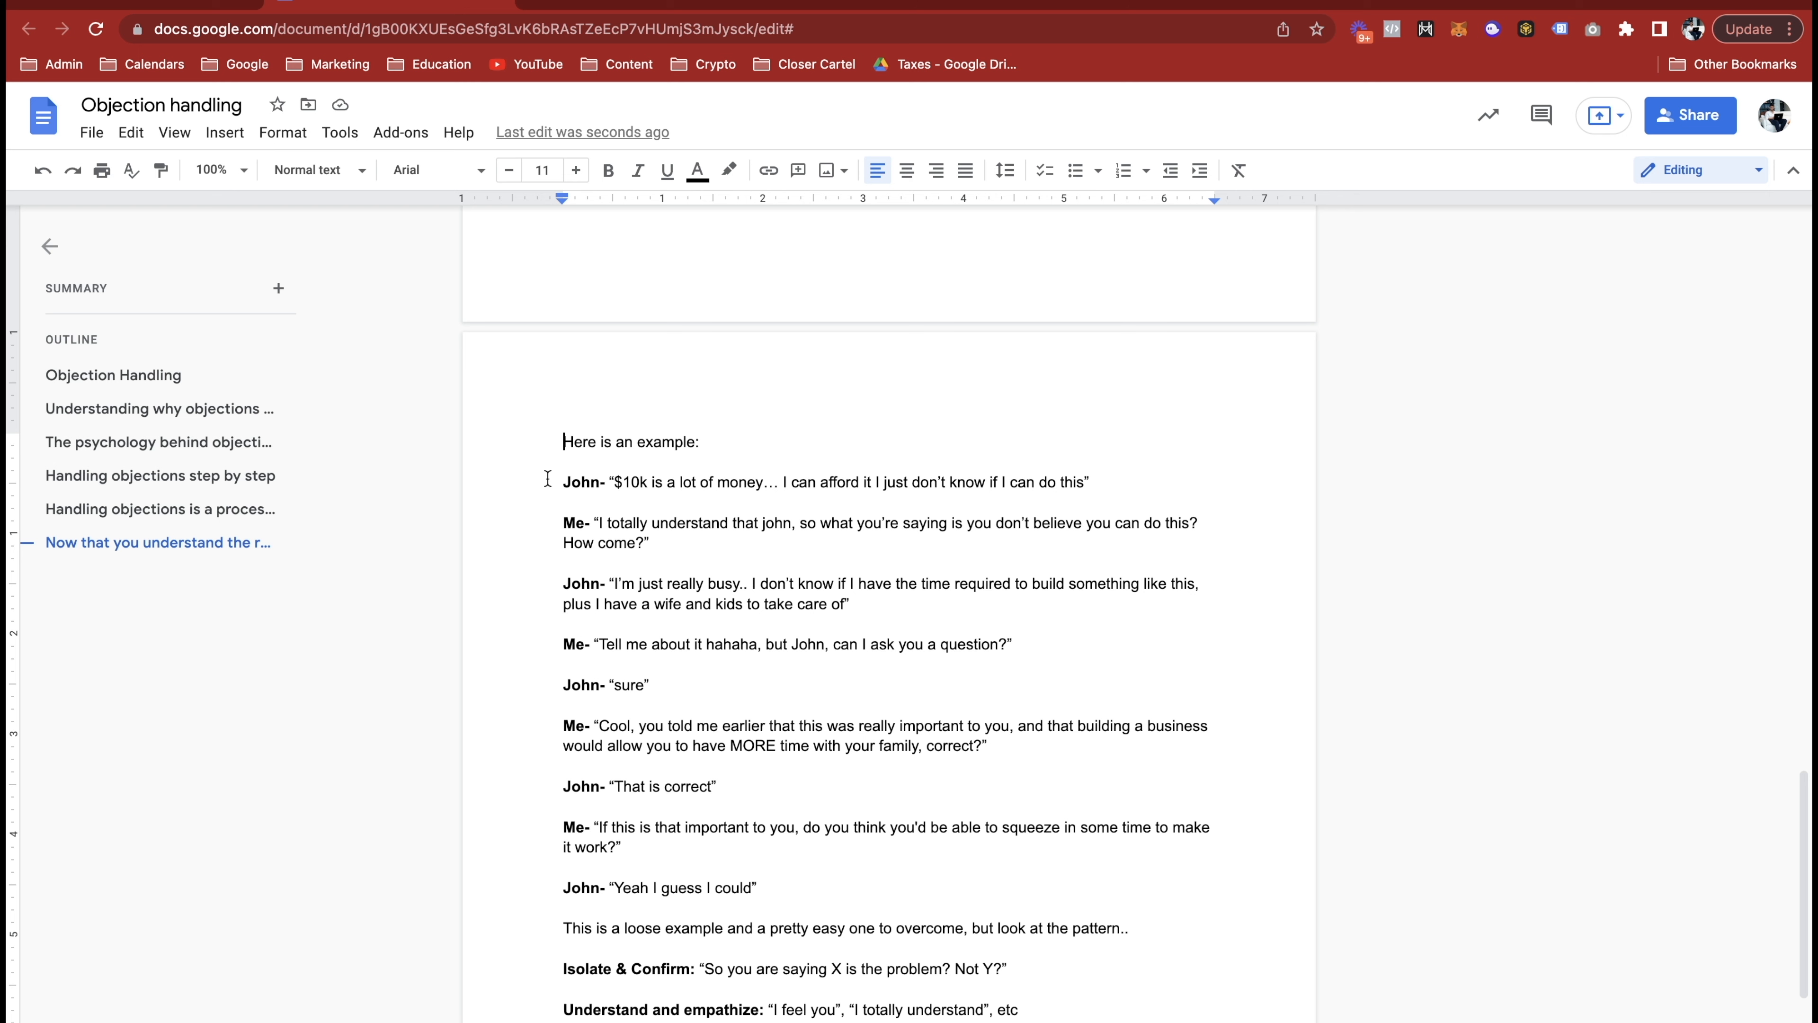
mouse_move(277, 289)
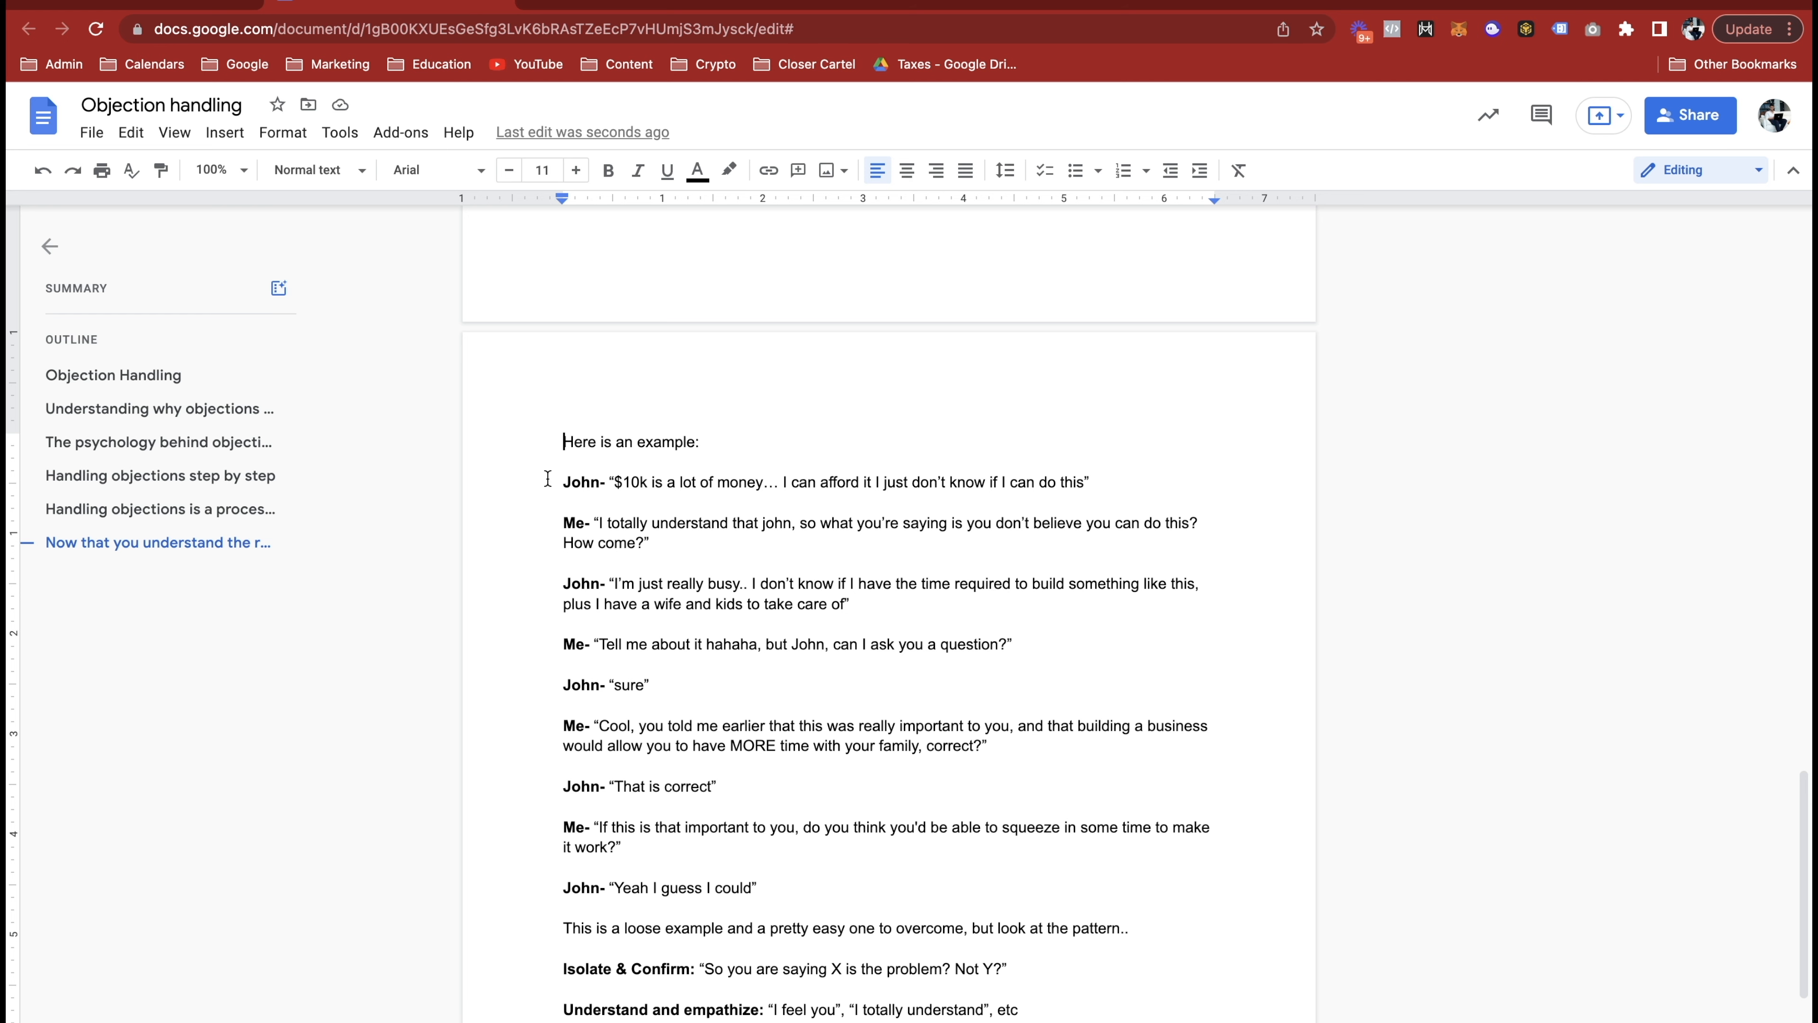
Step: Scroll to show the Reframe step and the closing paragraph on becoming a great closer
scroll(down, 3)
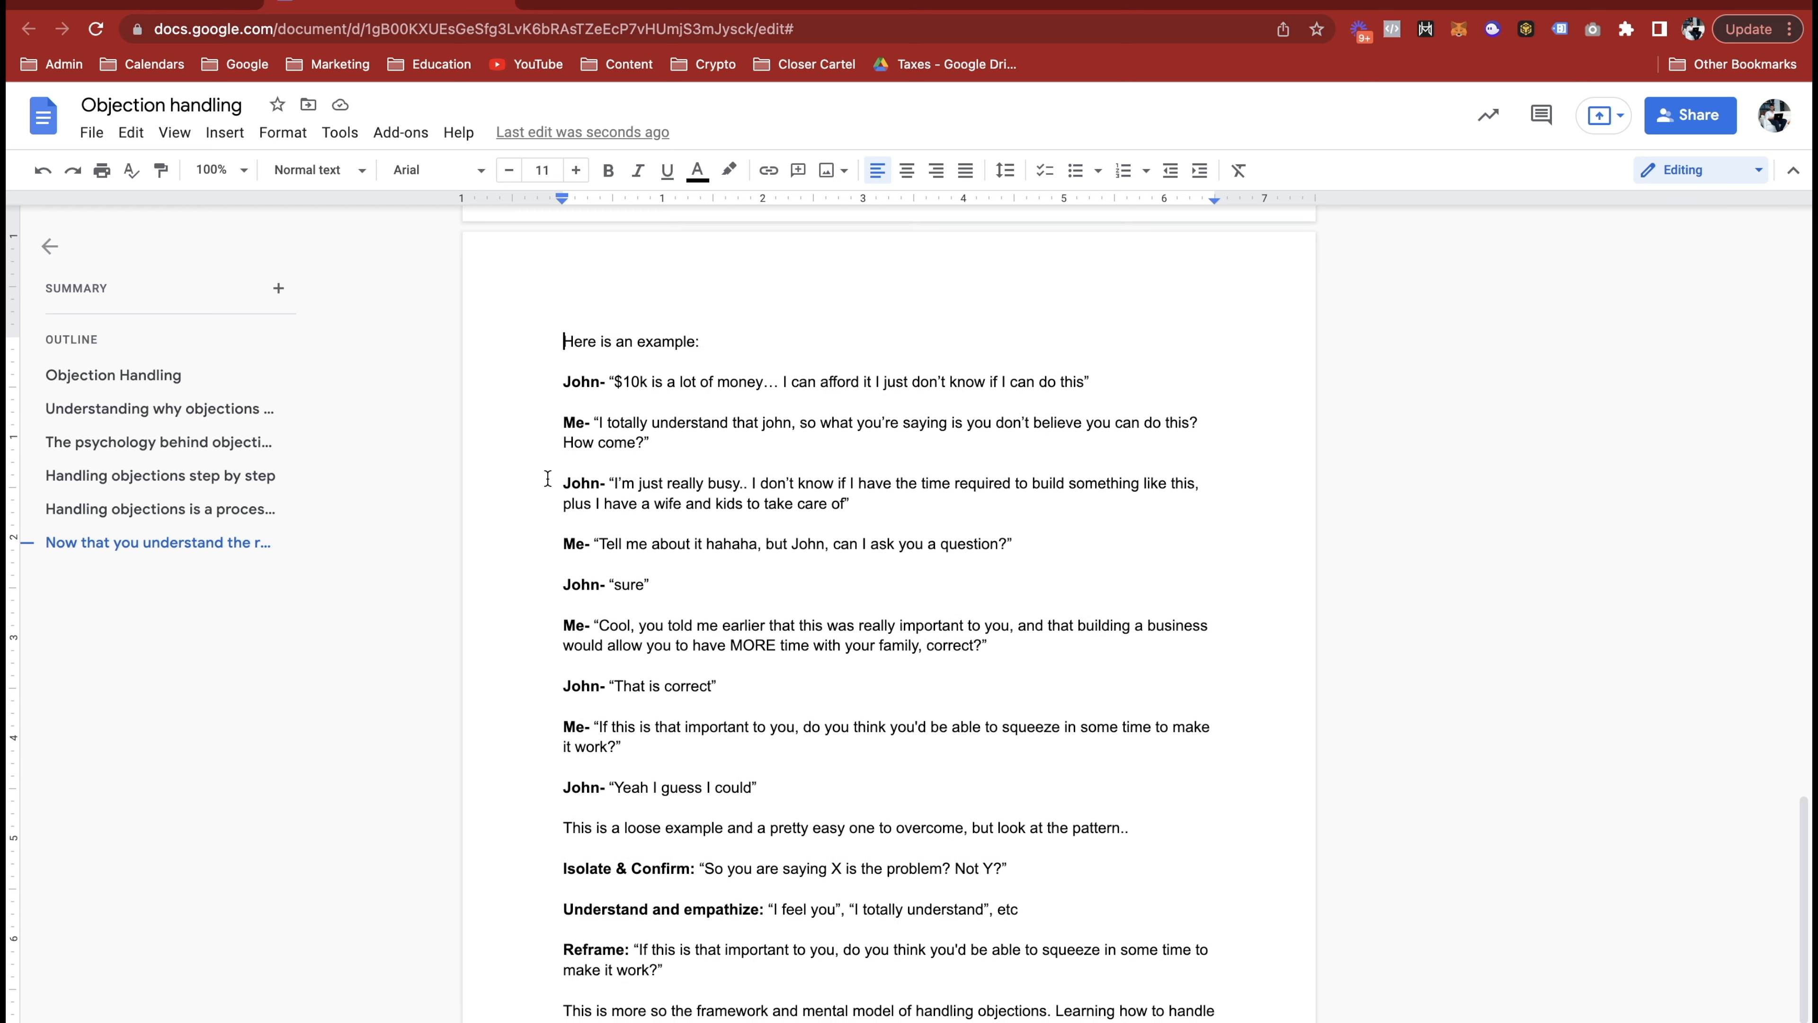
scroll(up, 3)
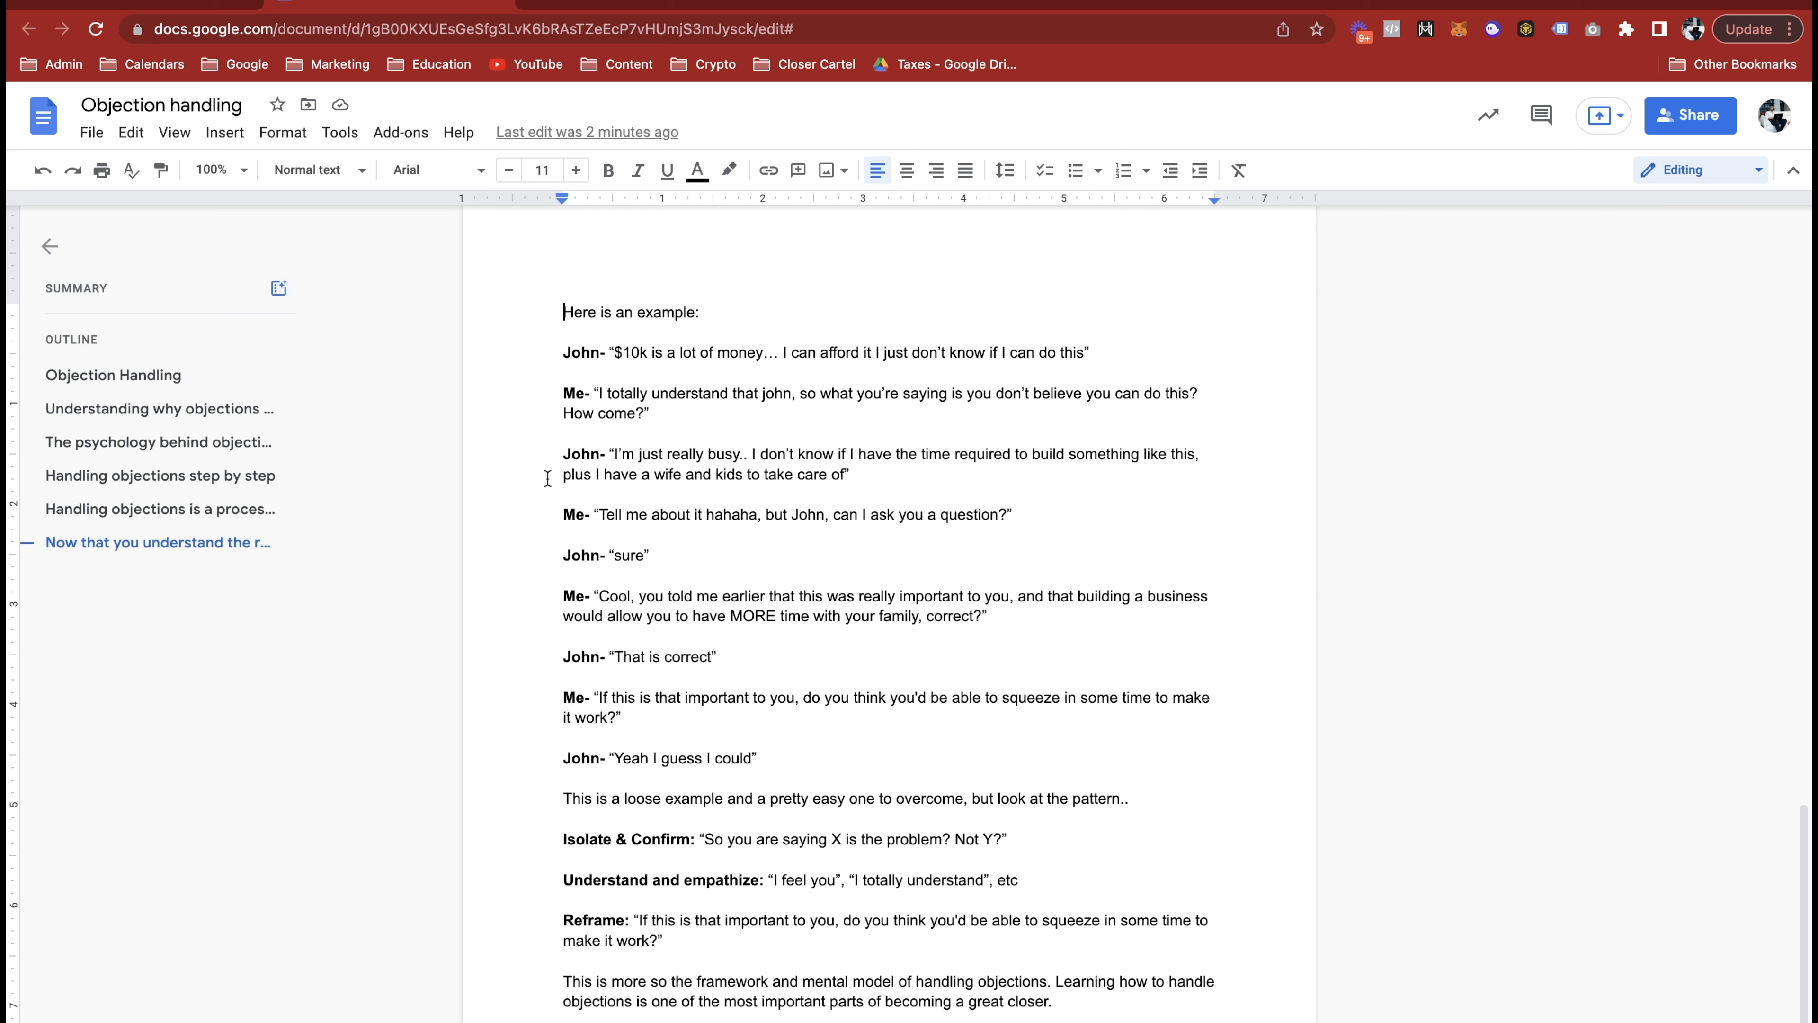
mouse_move(278, 288)
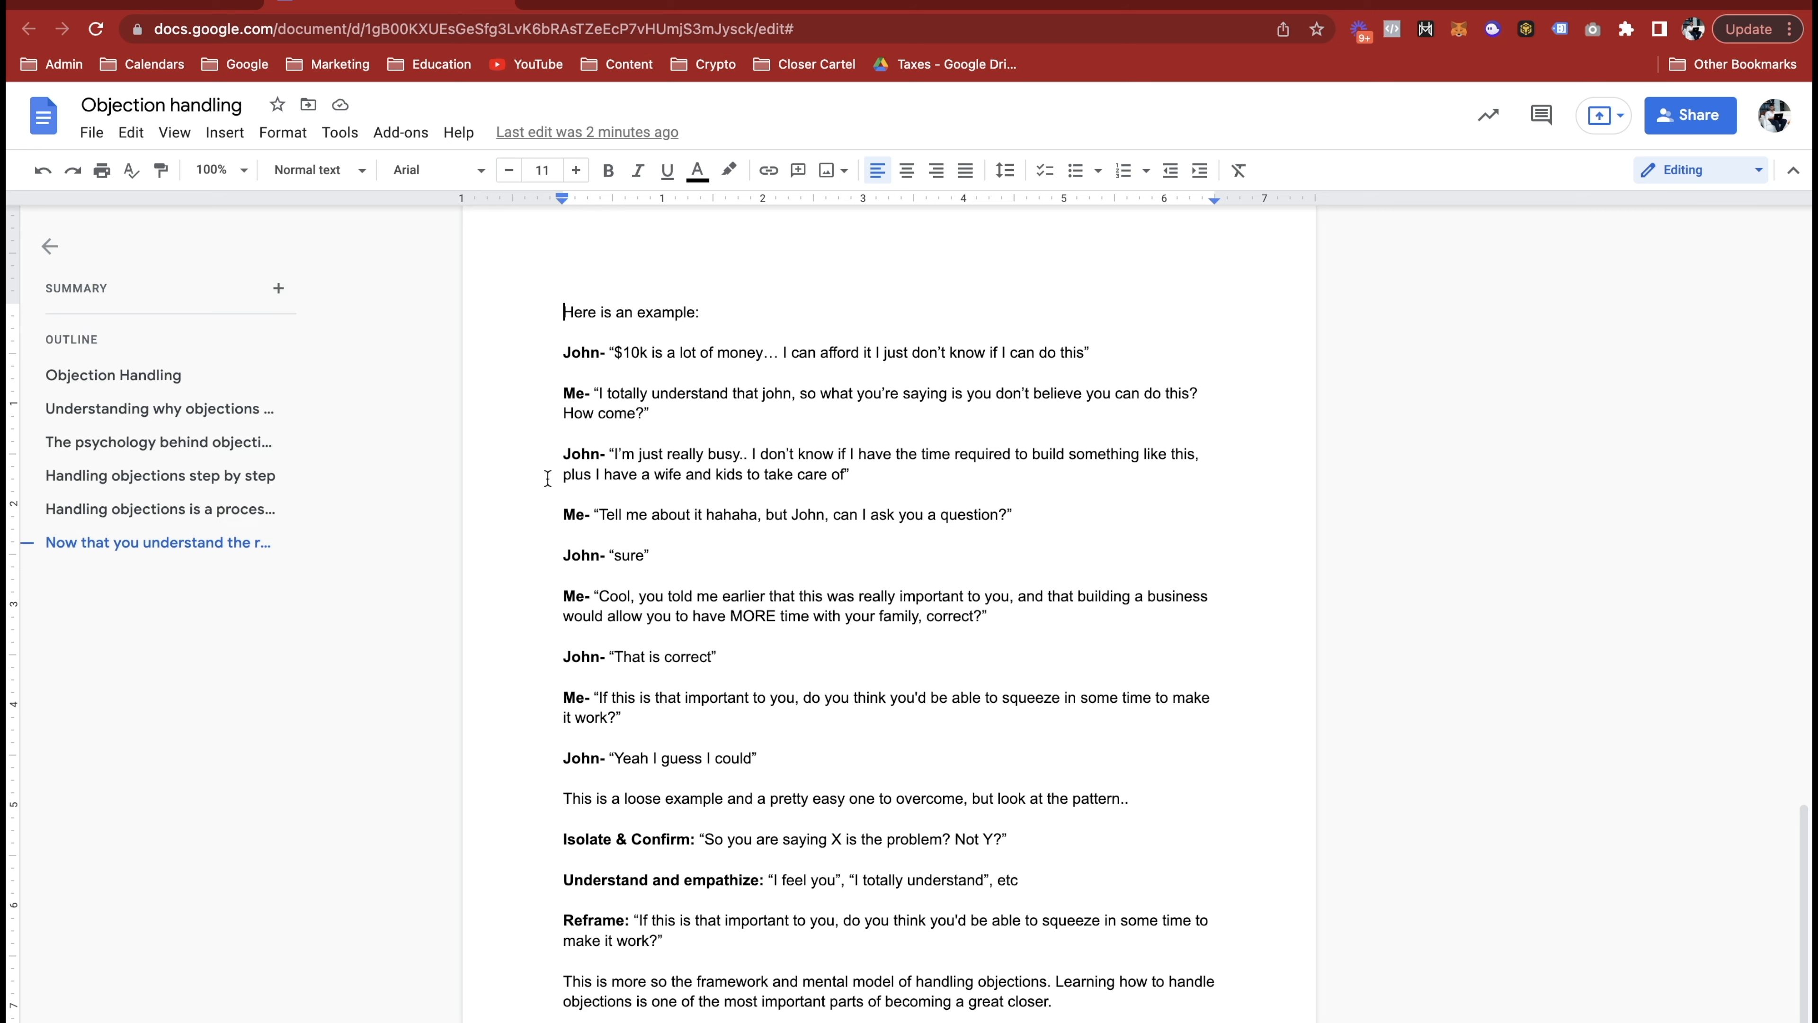
Step: Scroll to the document's end, then back up to the Objection Handling title
scroll(down, 3)
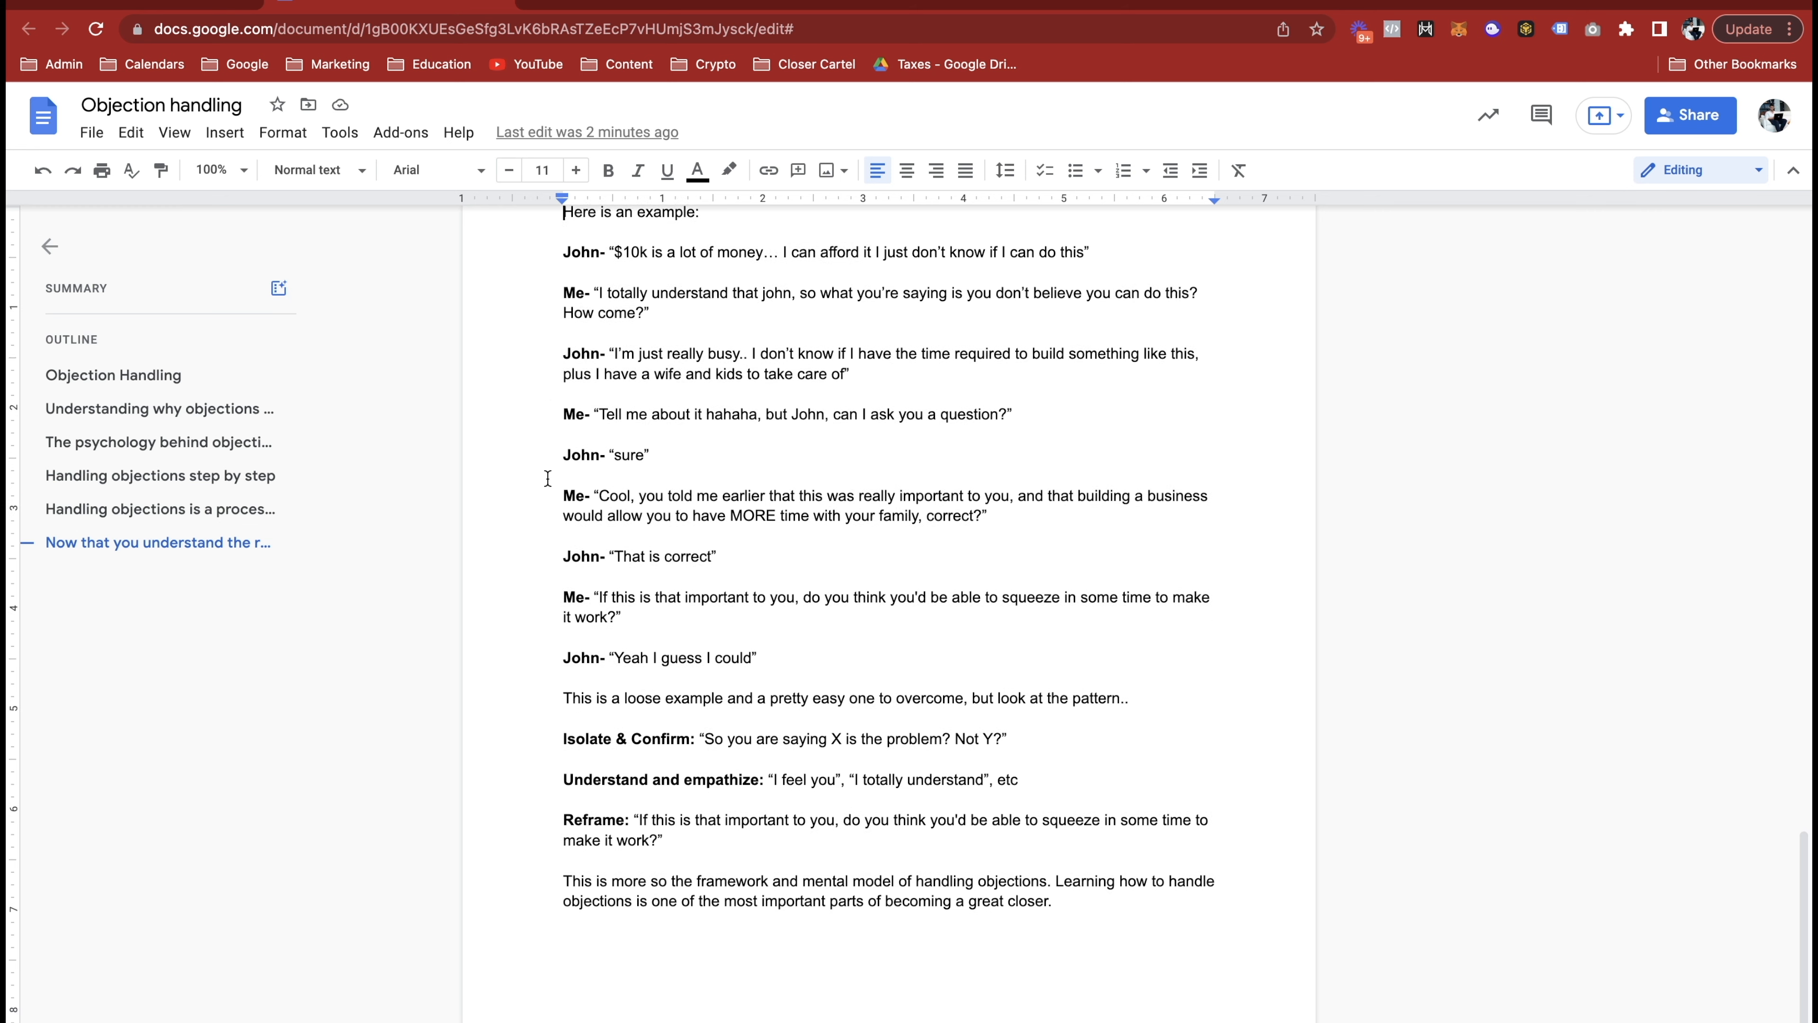
scroll(down, 3)
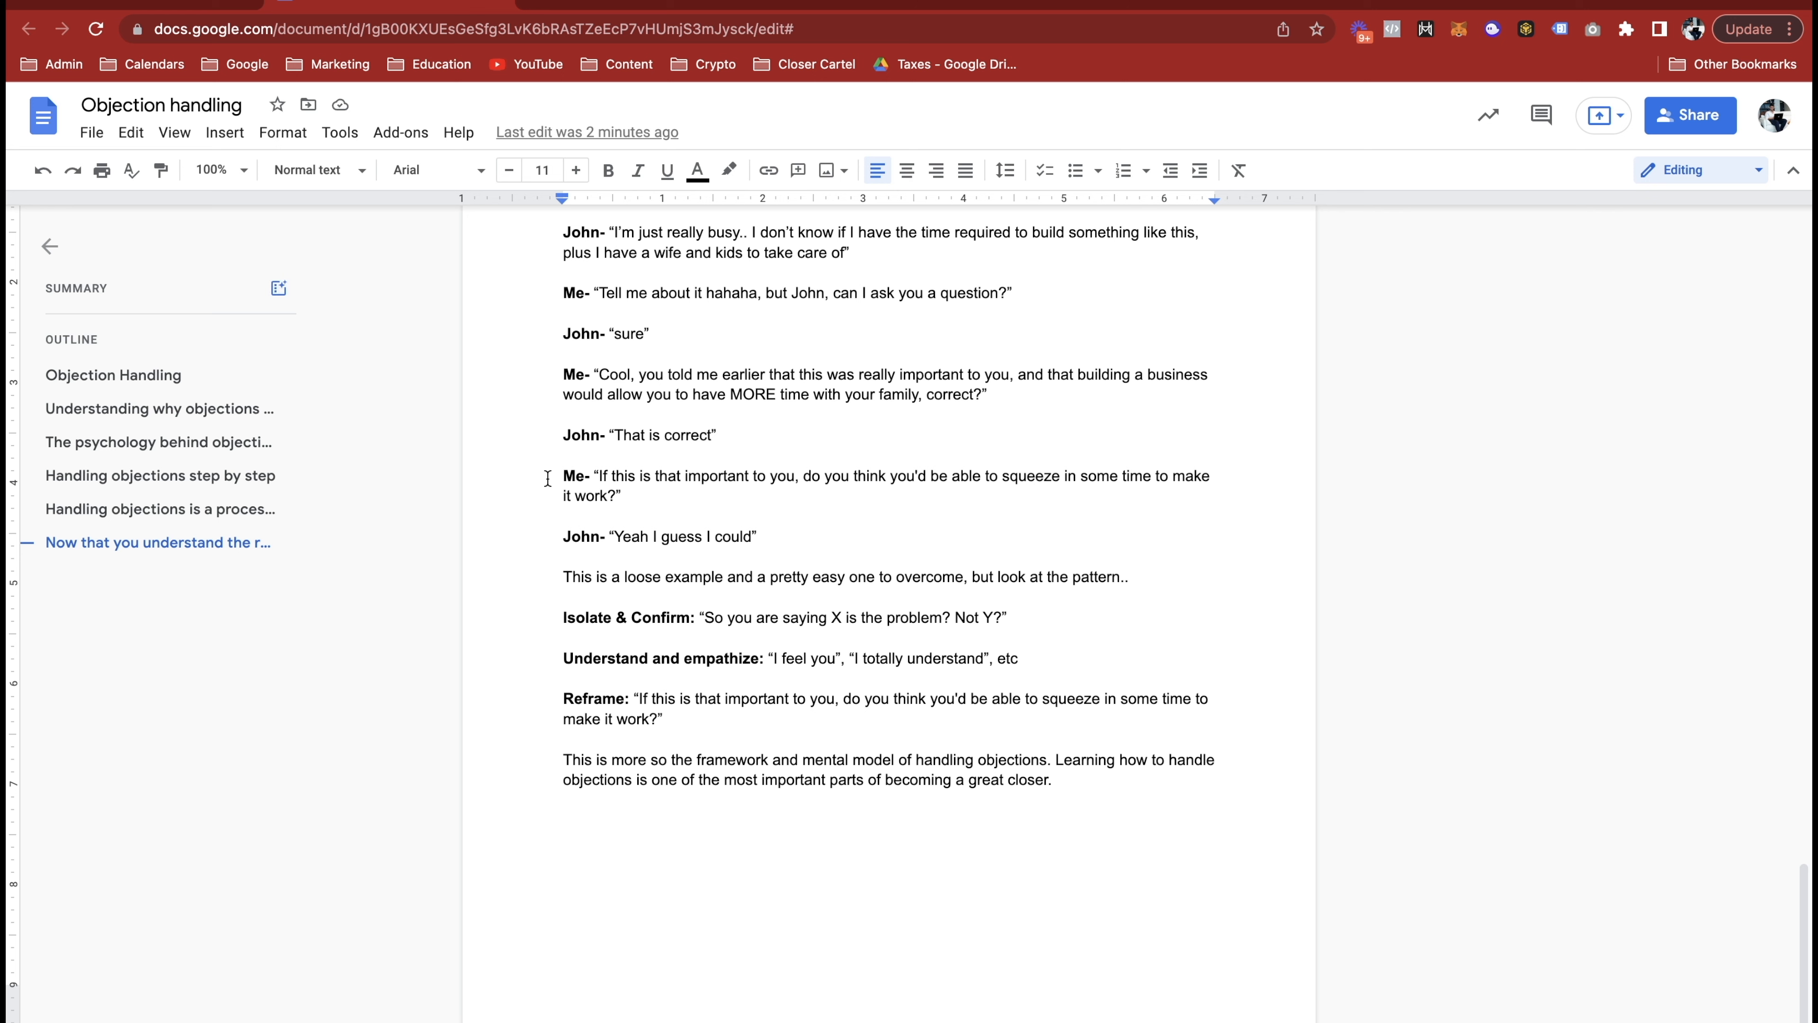
mouse_move(279, 288)
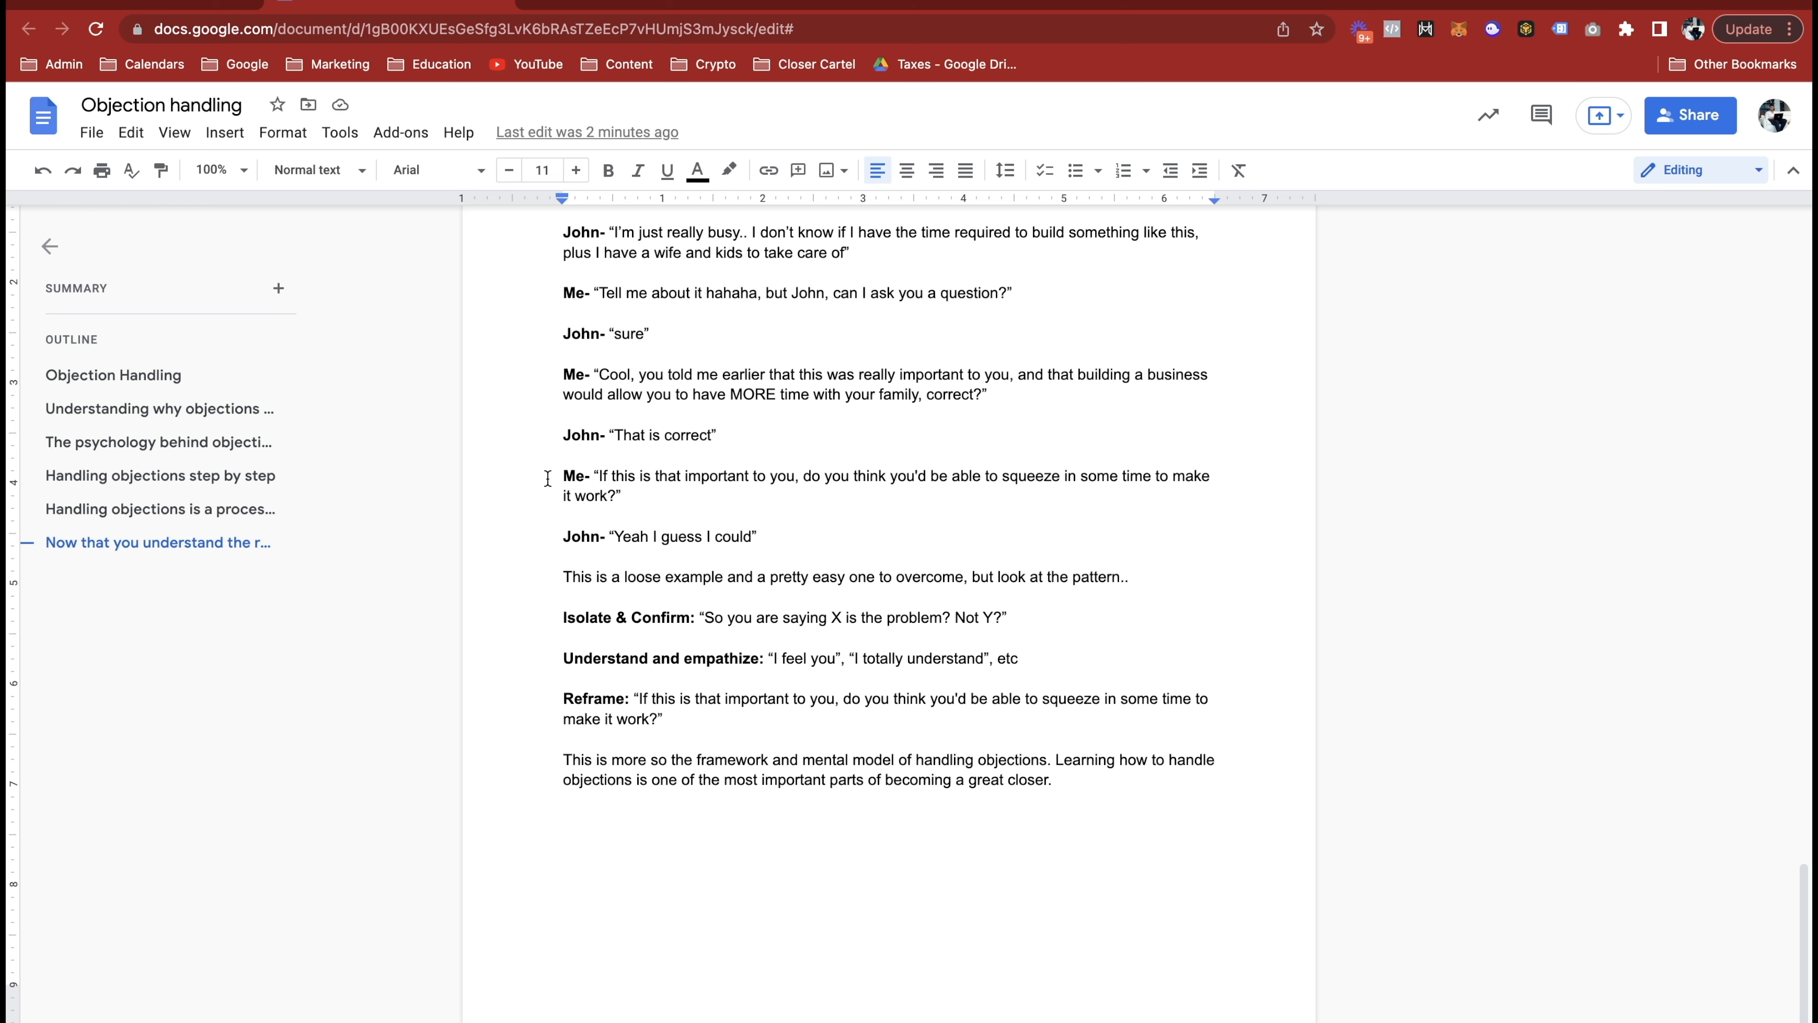
scroll(up, 3)
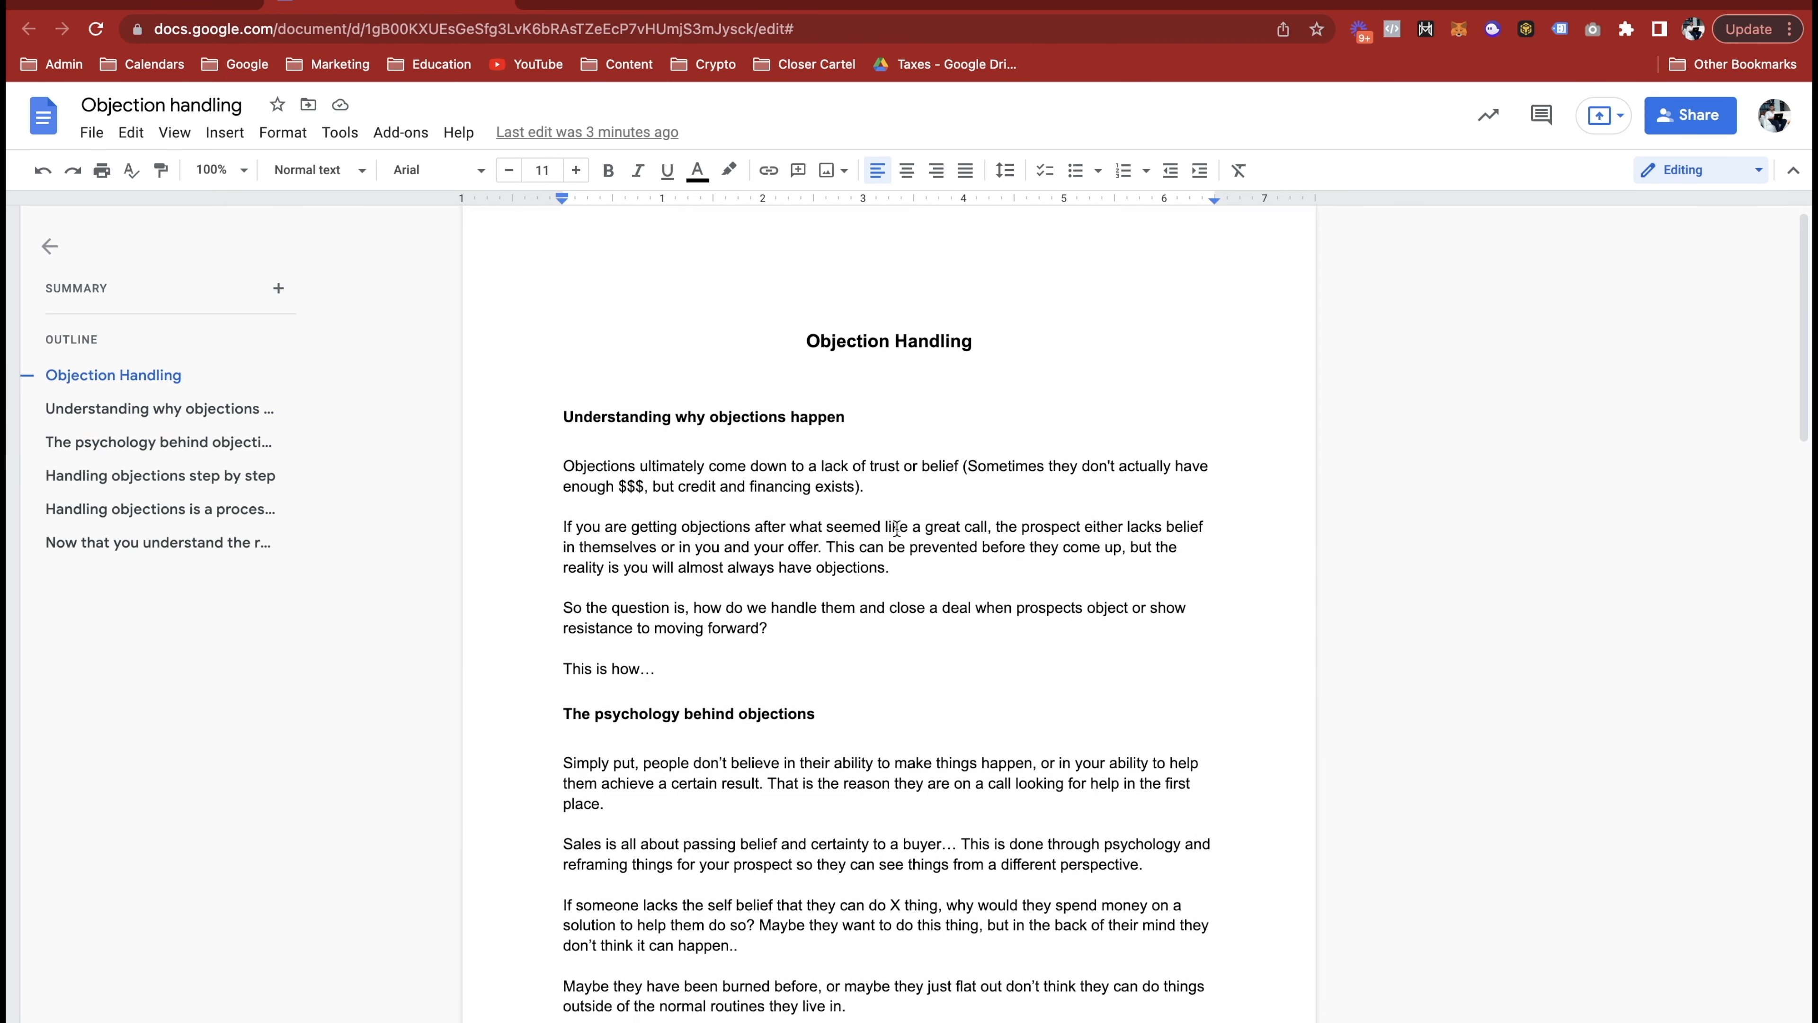
Step: Skim down through pages 1–3 to the closing objection-handling framework paragraph
scroll(down, 3)
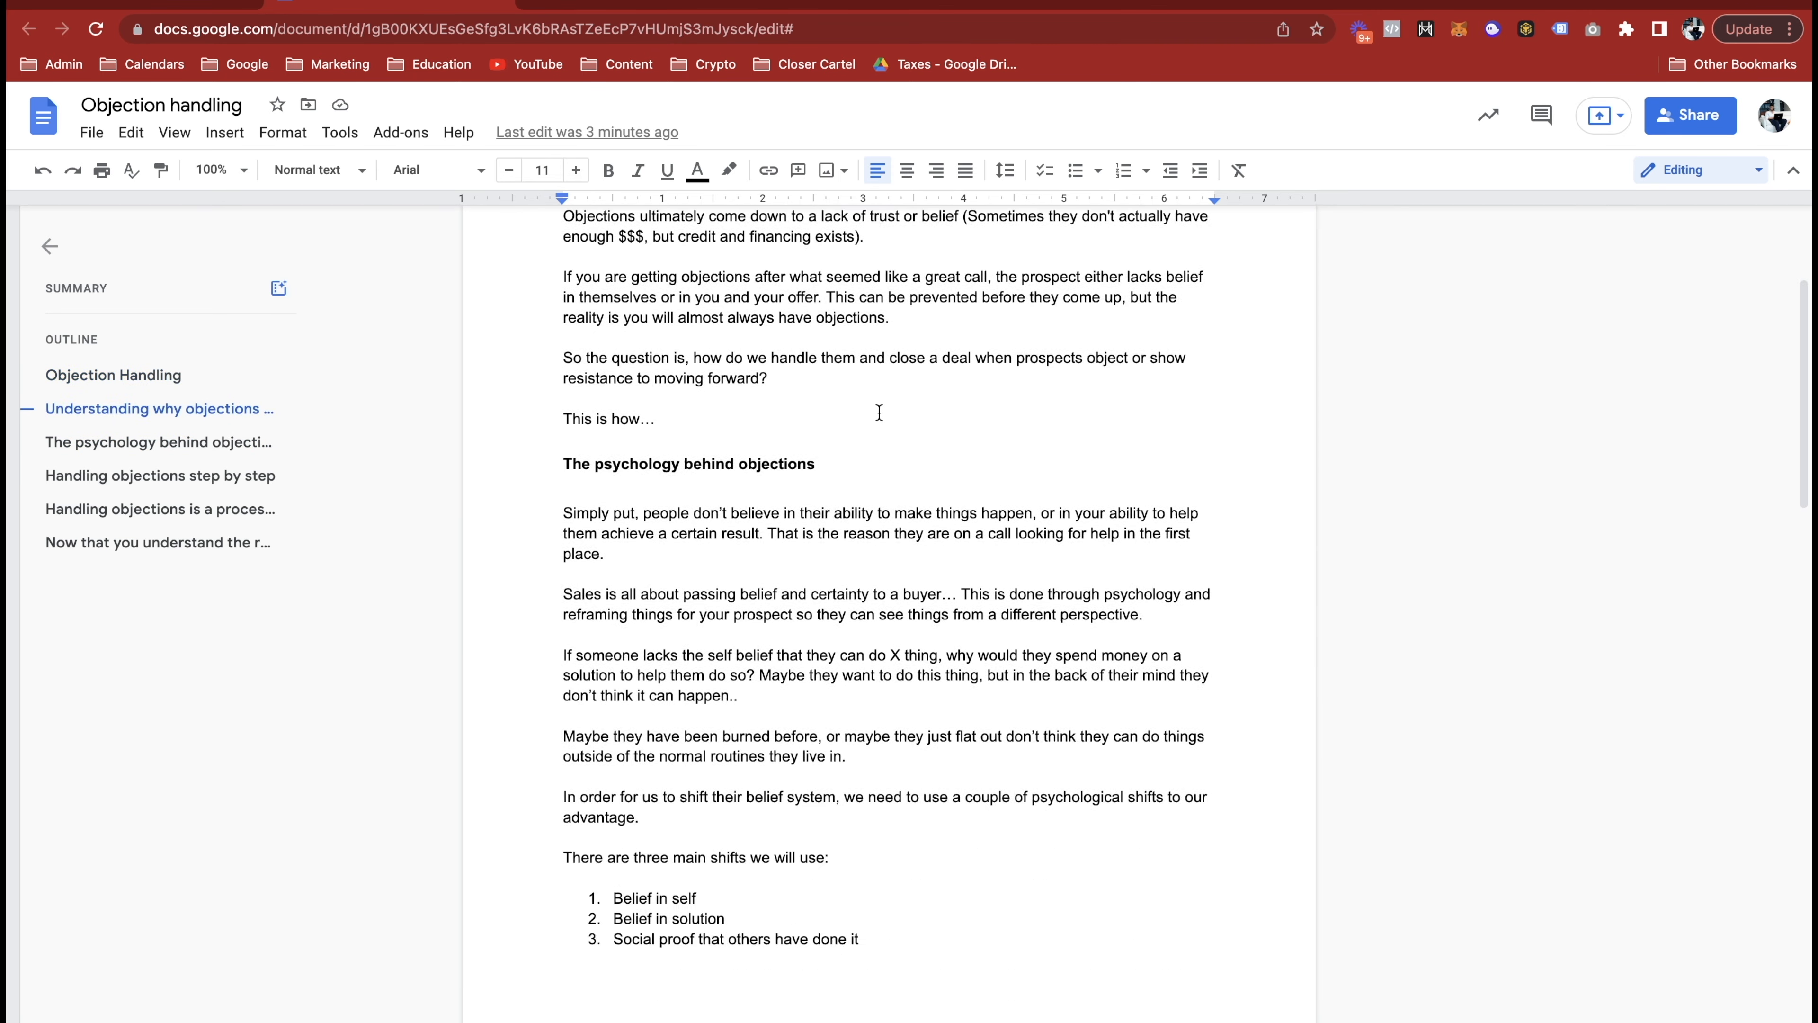
scroll(down, 3)
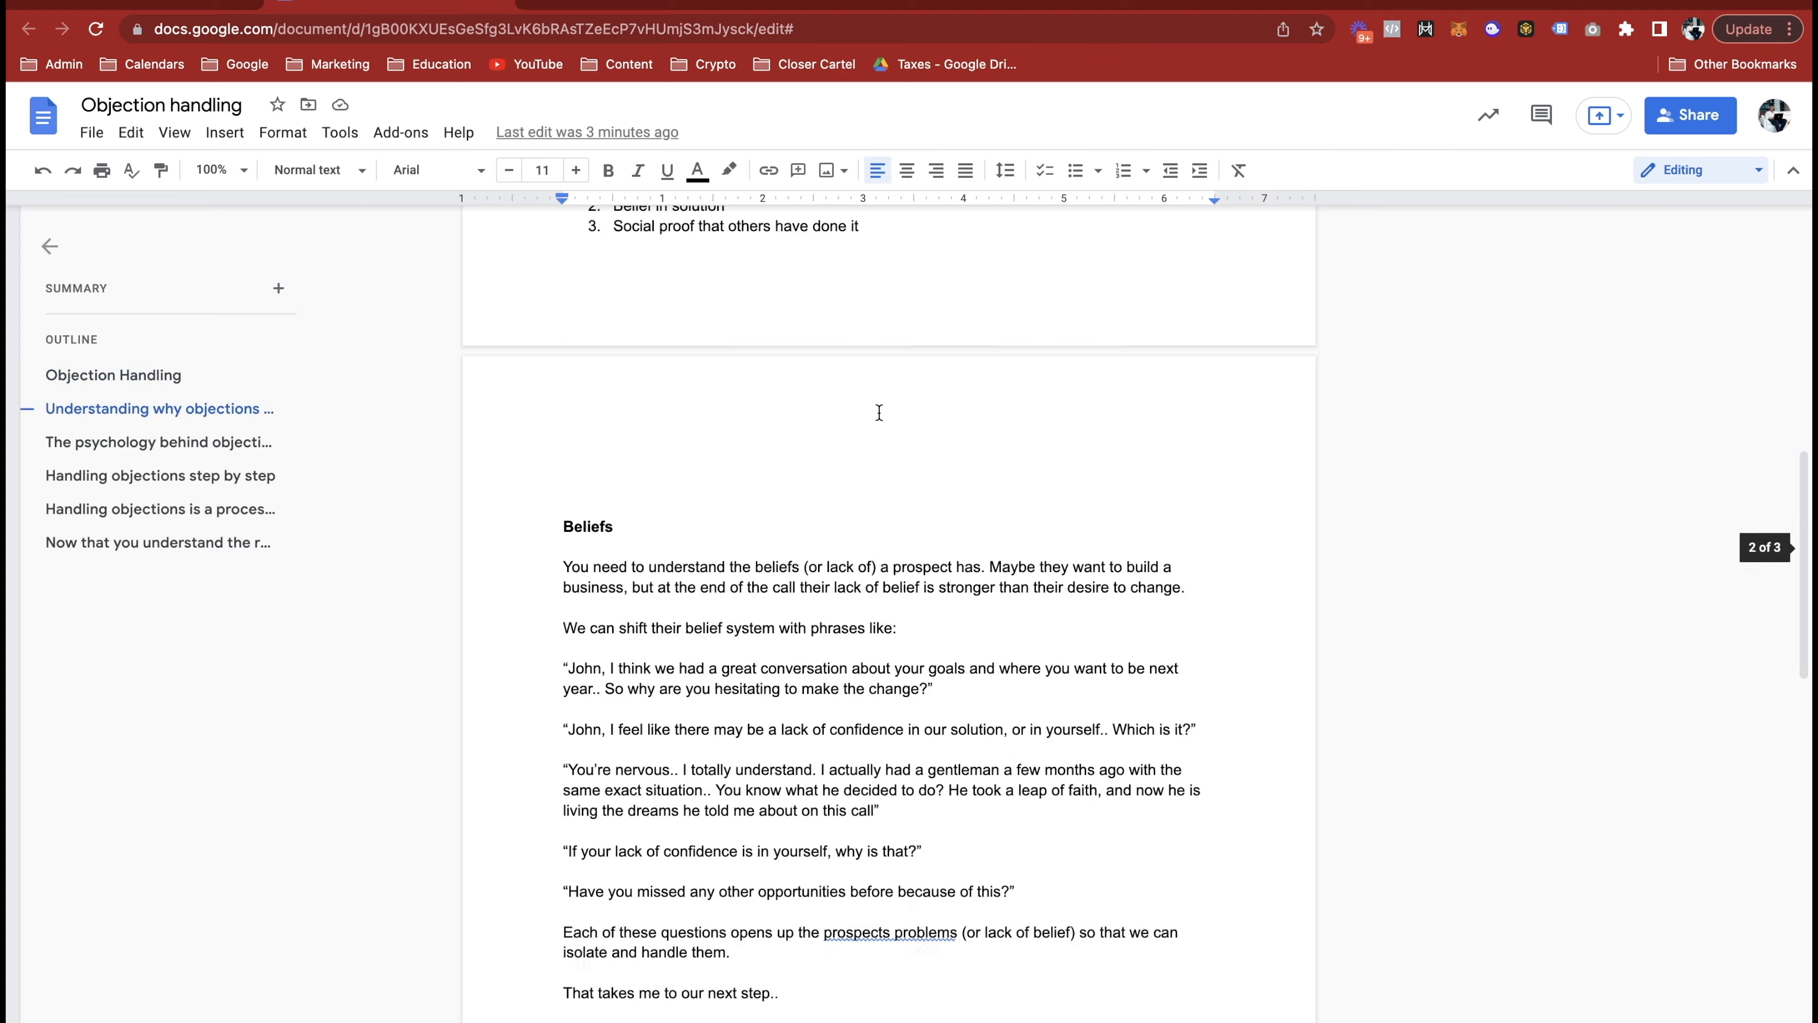
scroll(down, 3)
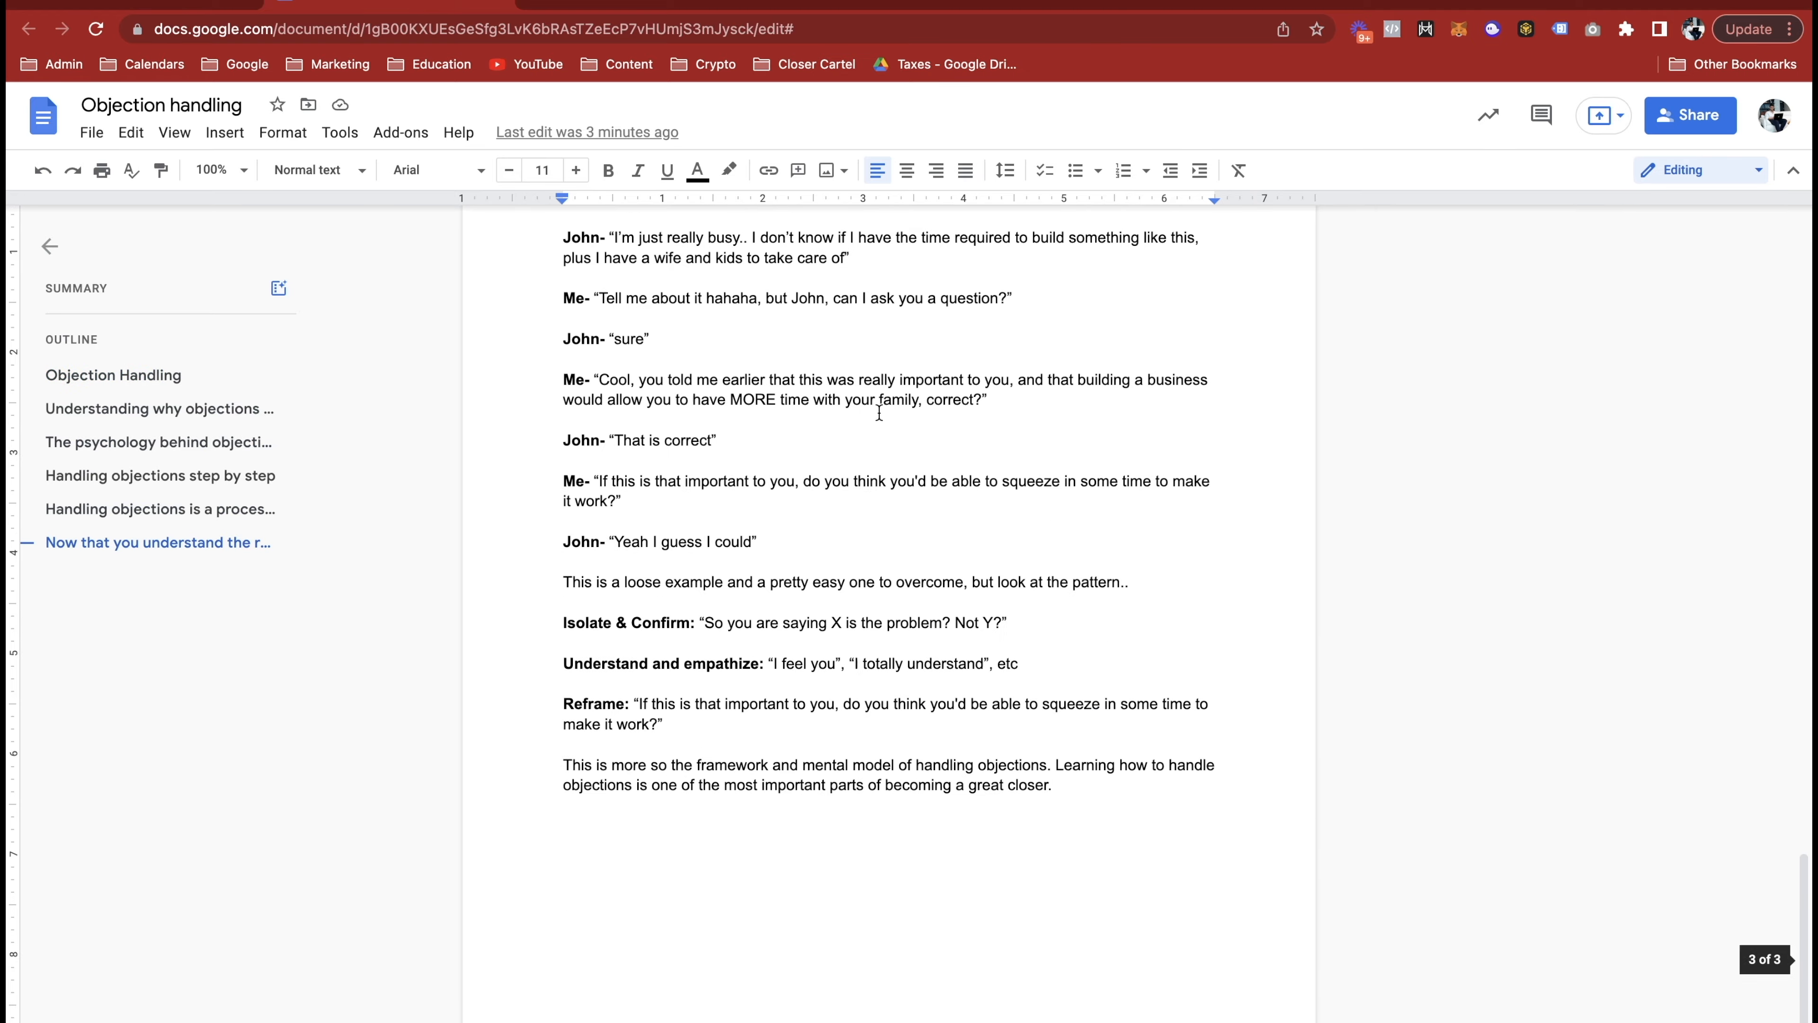
scroll(up, 3)
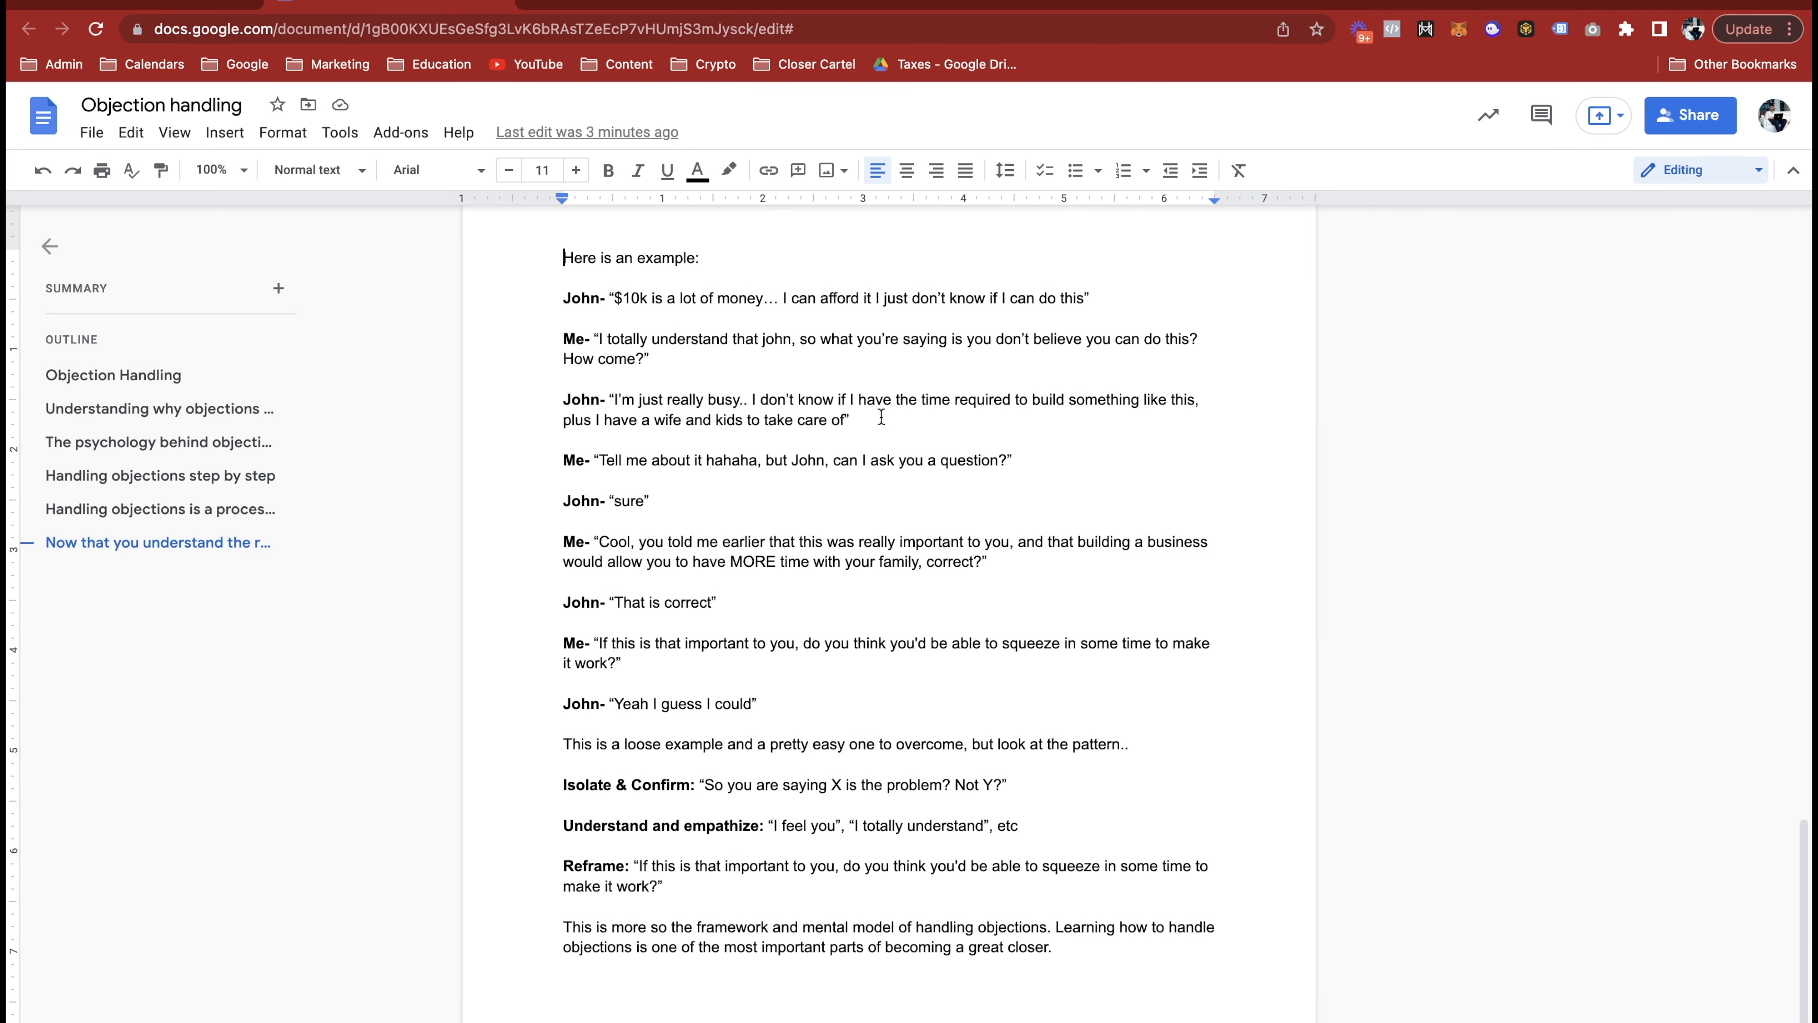
scroll(down, 3)
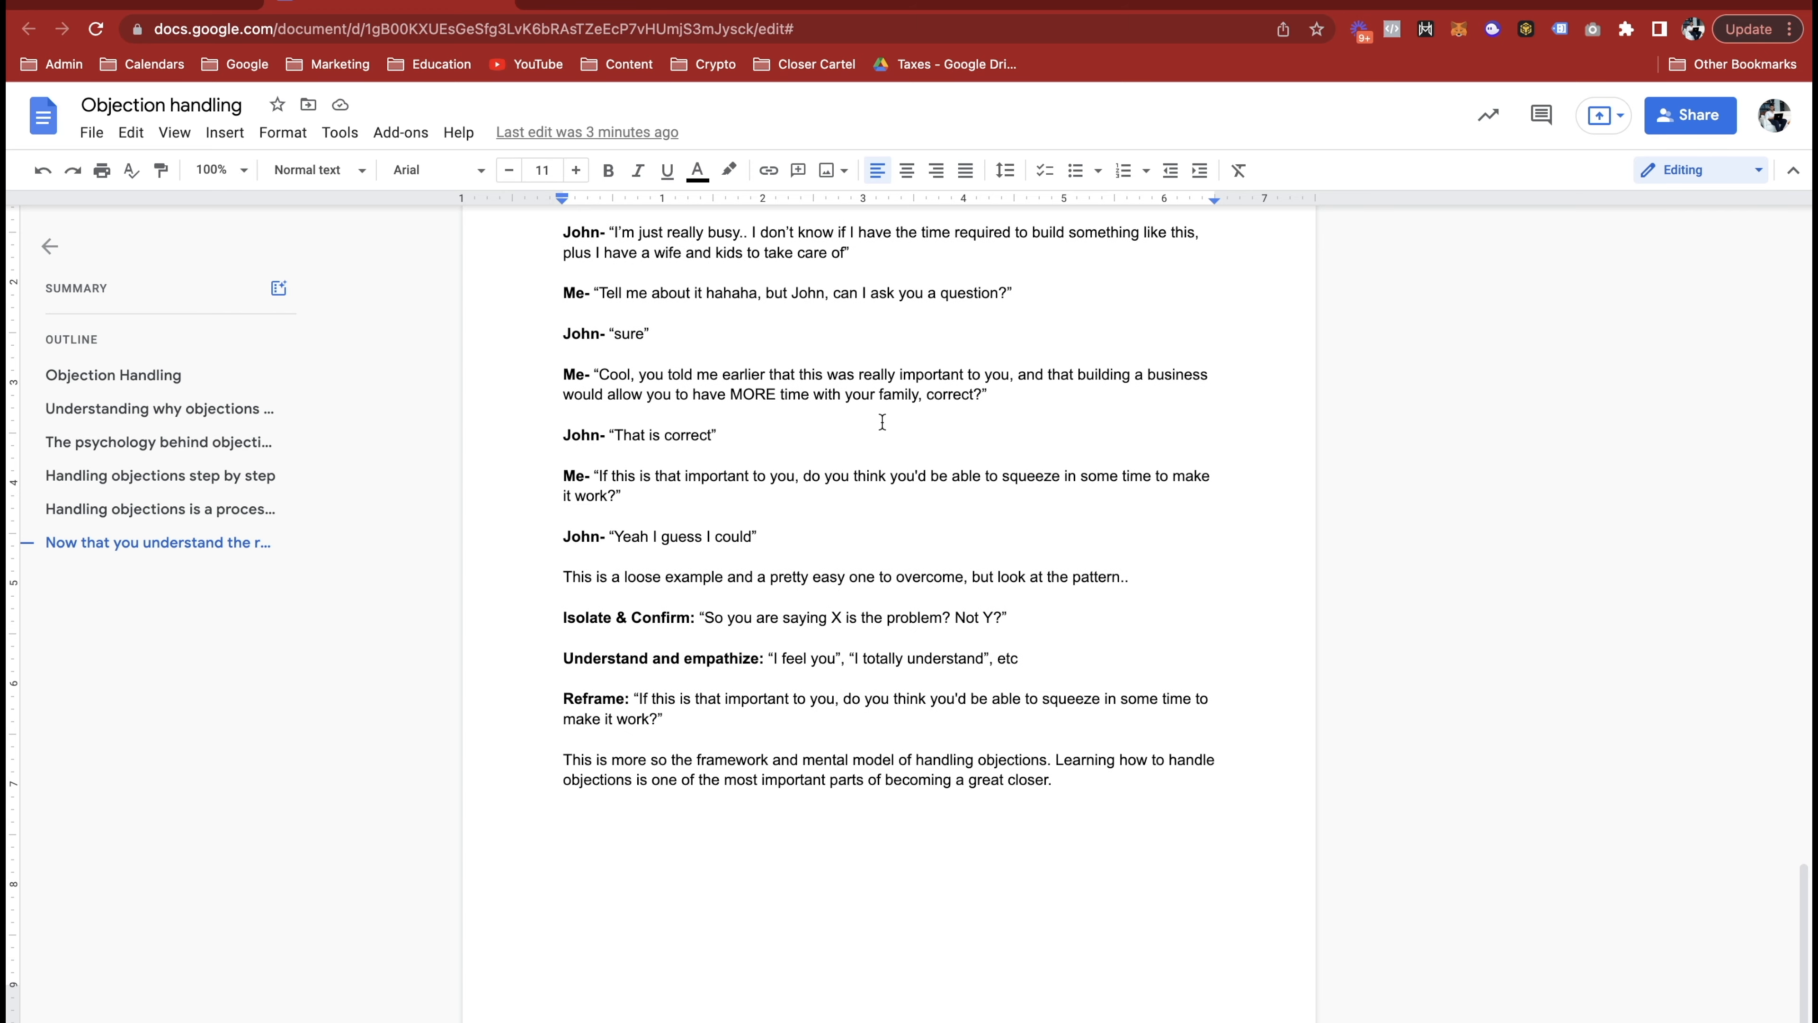